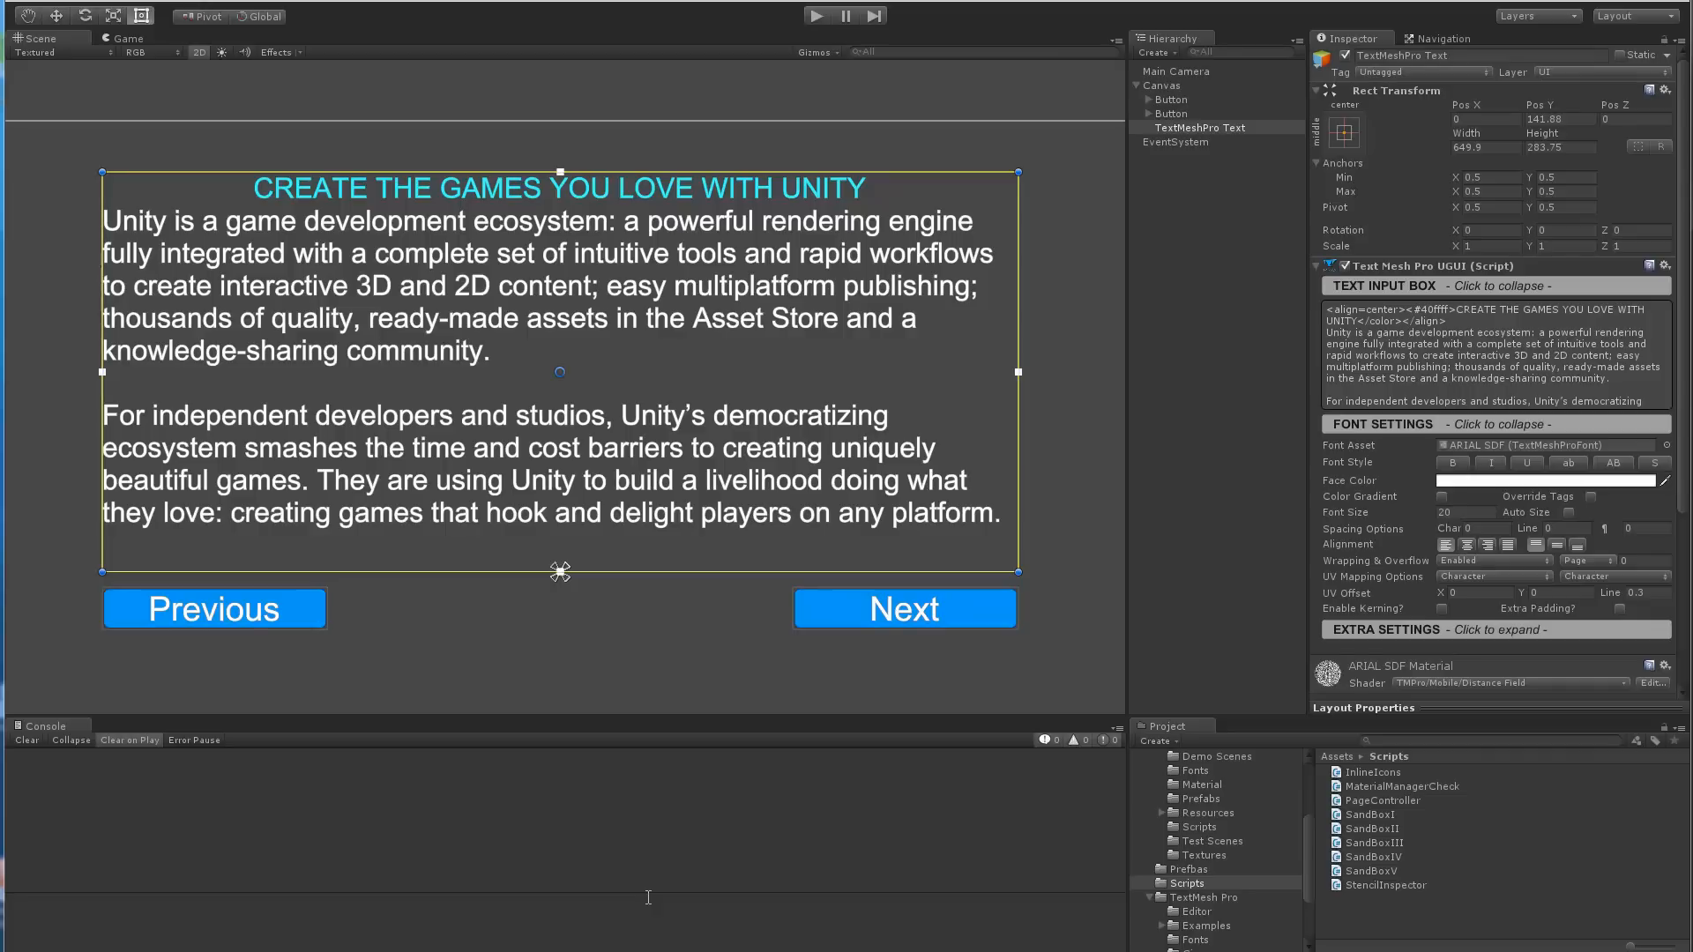
{"action": "mouse_move", "coordinate": [578, 571]}
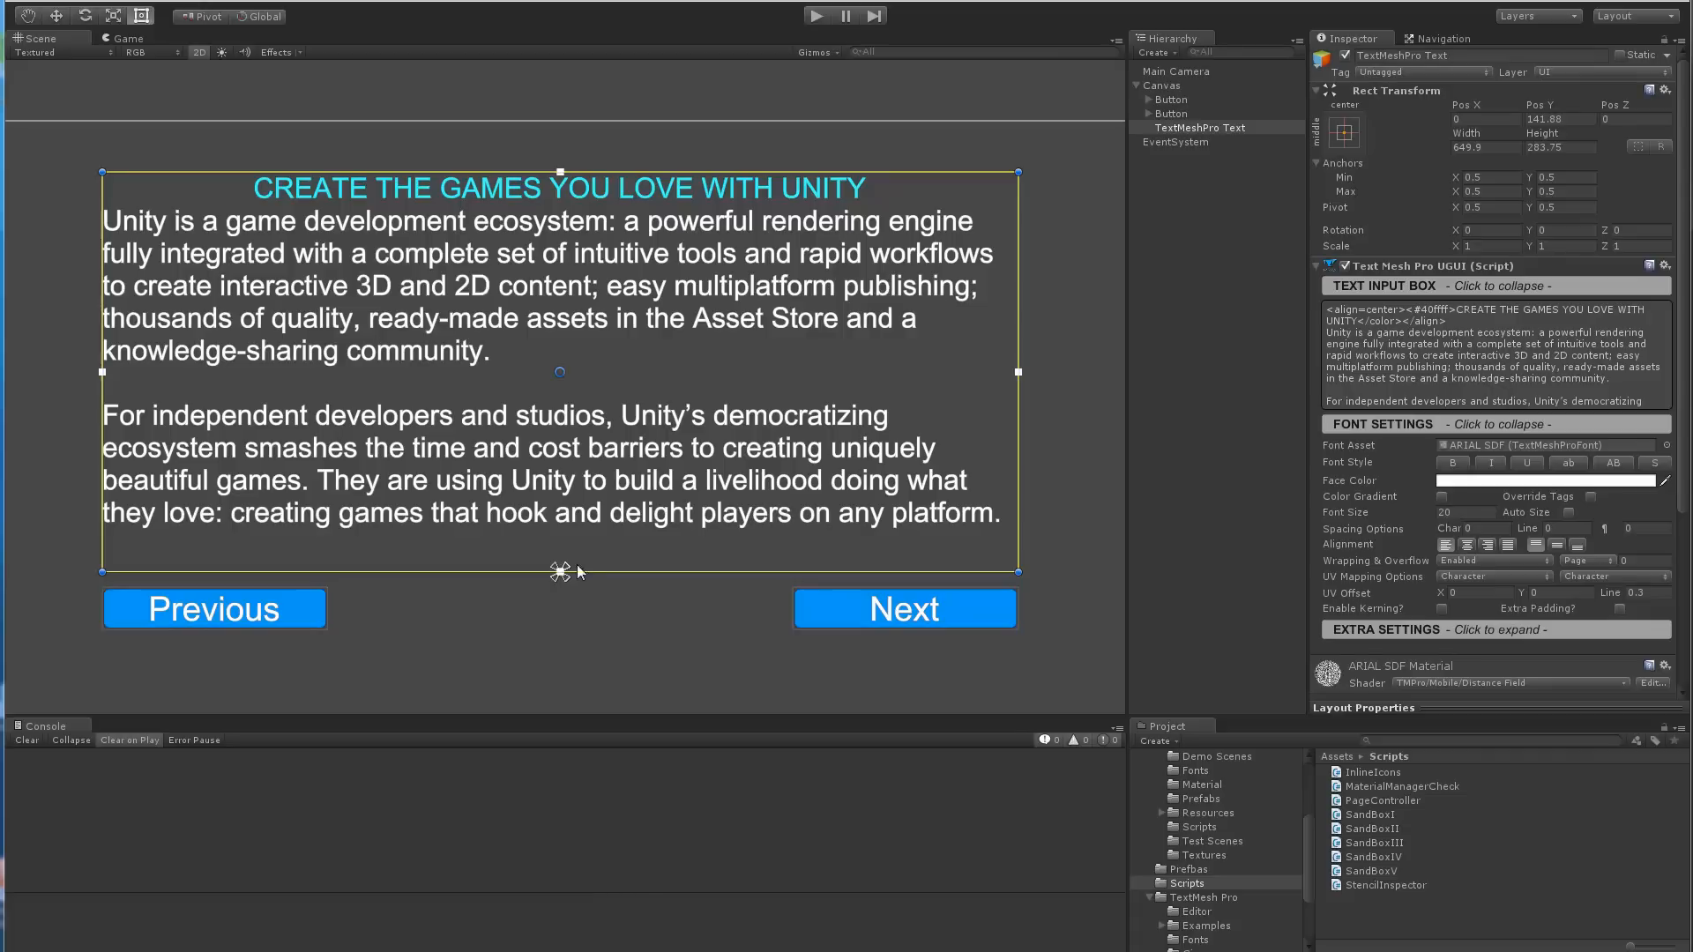
{"action": "mouse_move", "coordinate": [378, 298]}
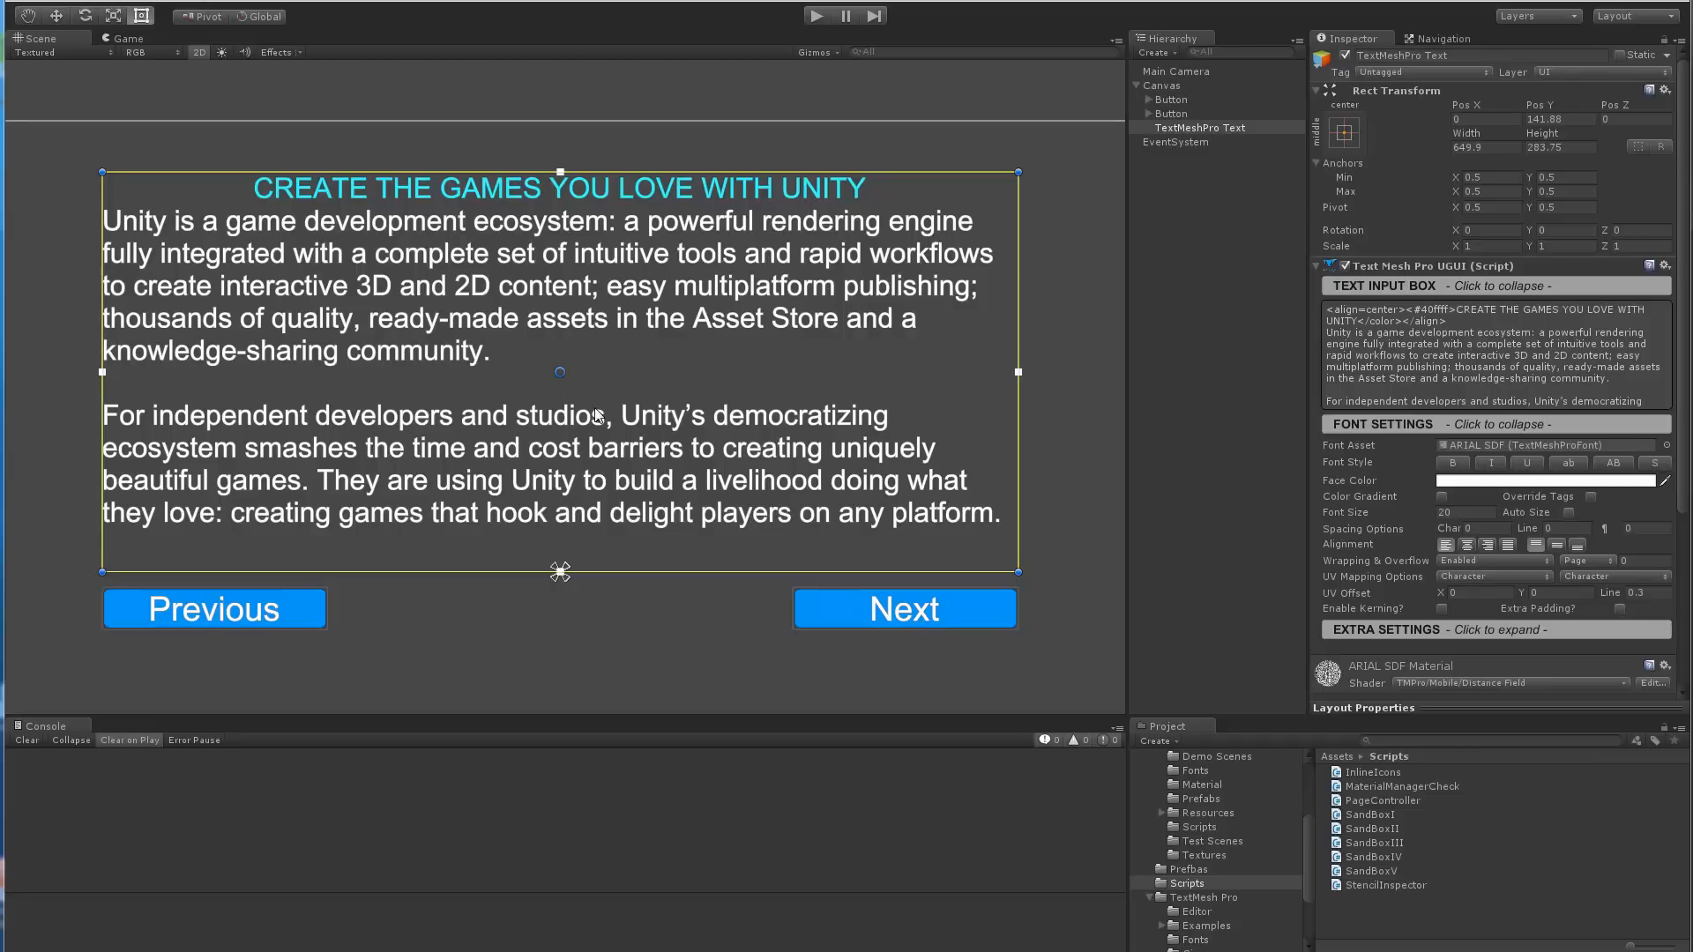
{"action": "mouse_move", "coordinate": [194, 279]}
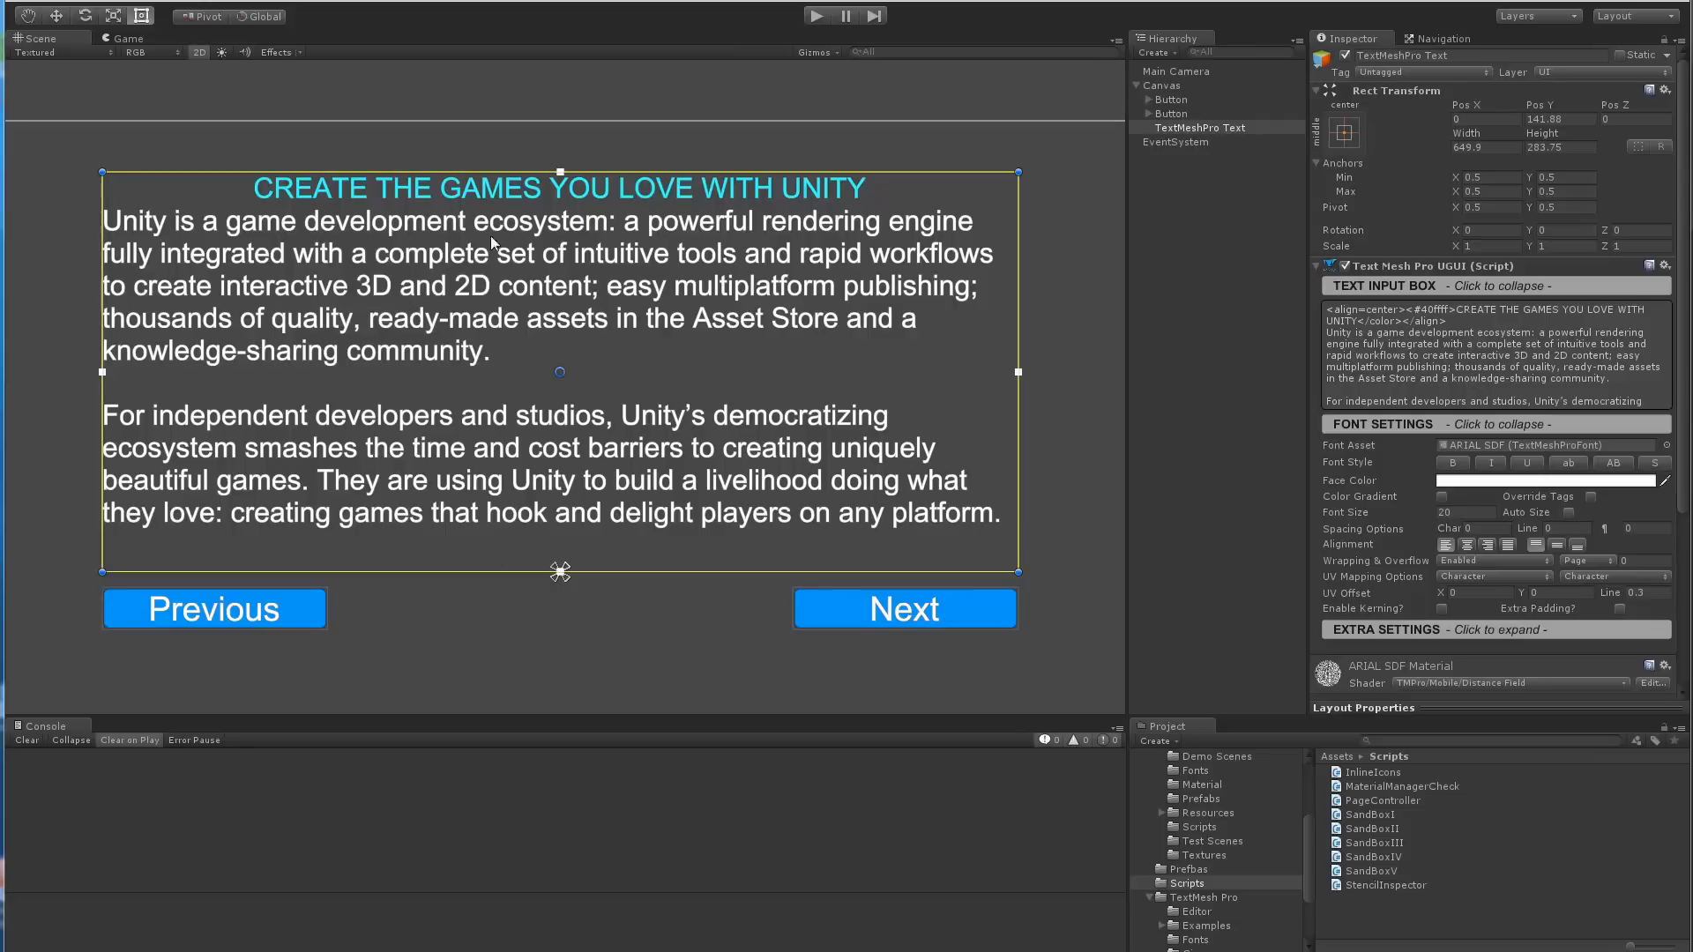
{"action": "mouse_move", "coordinate": [481, 559]}
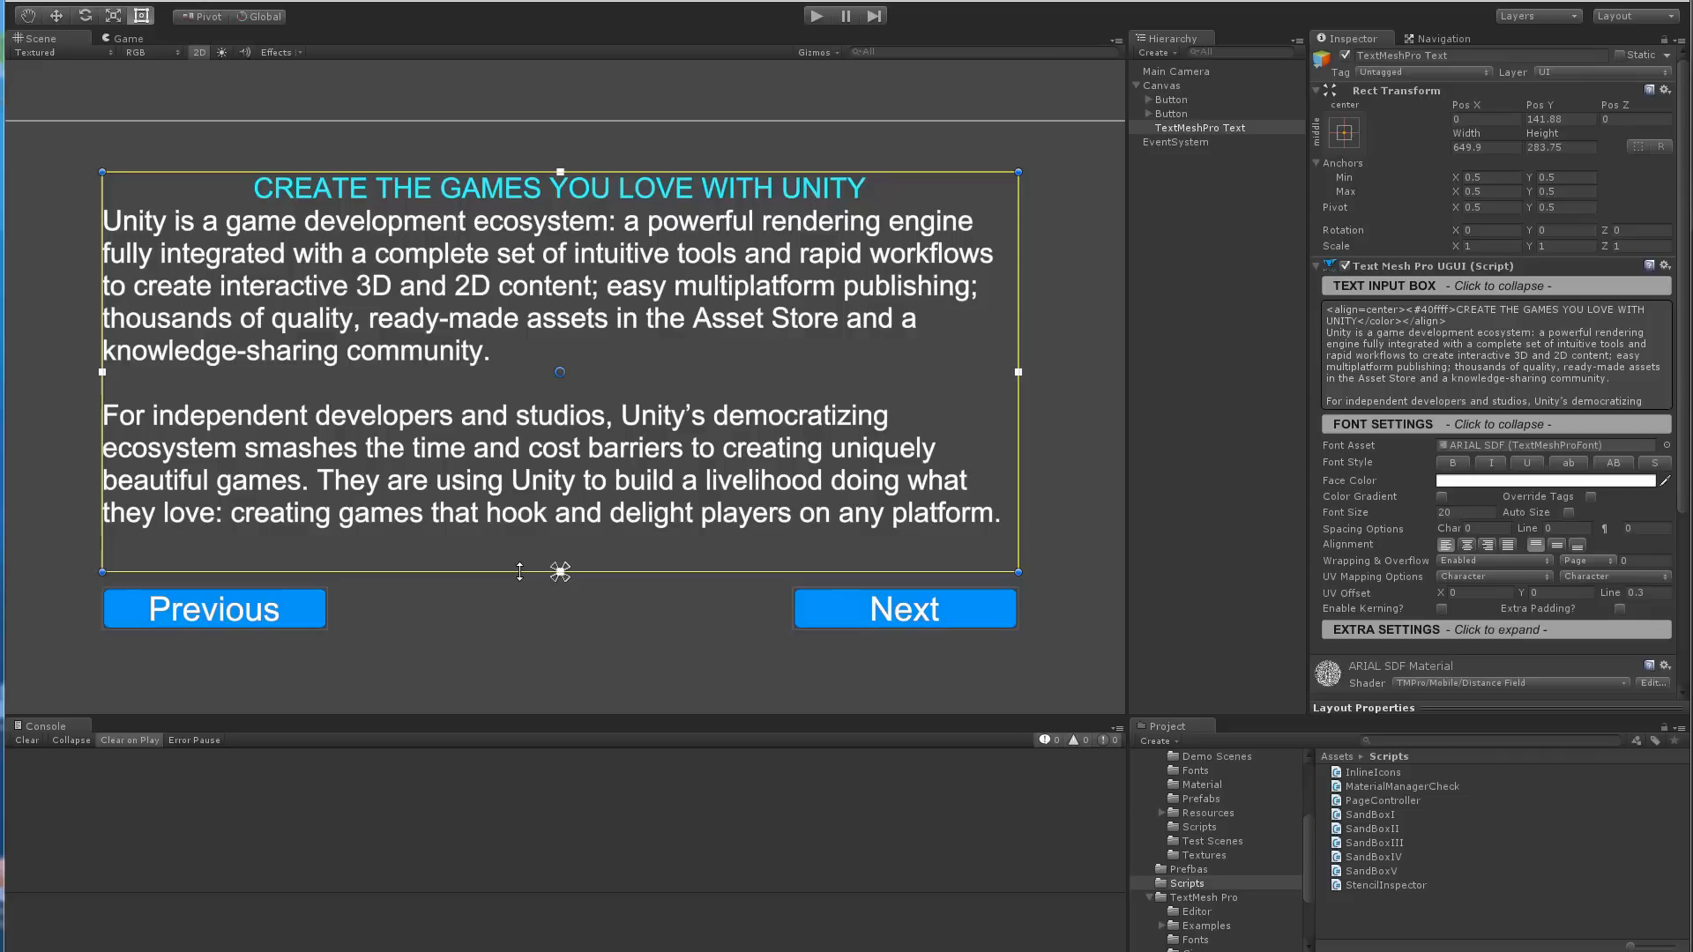
{"action": "mouse_move", "coordinate": [560, 183]}
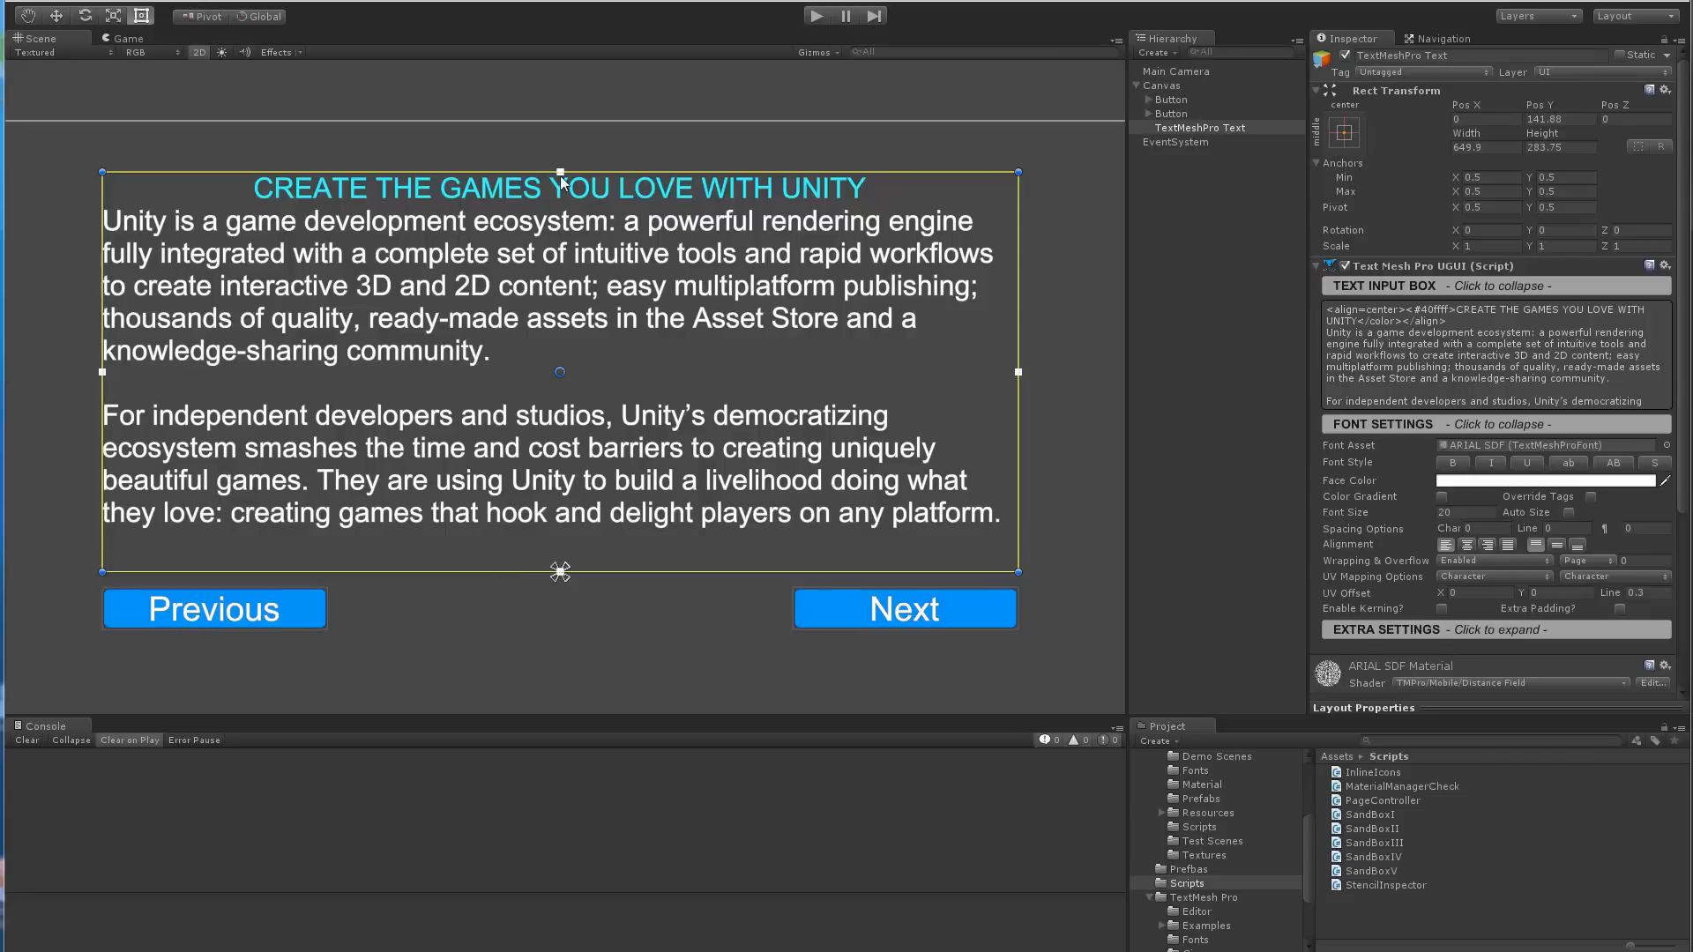
{"action": "mouse_move", "coordinate": [524, 561]}
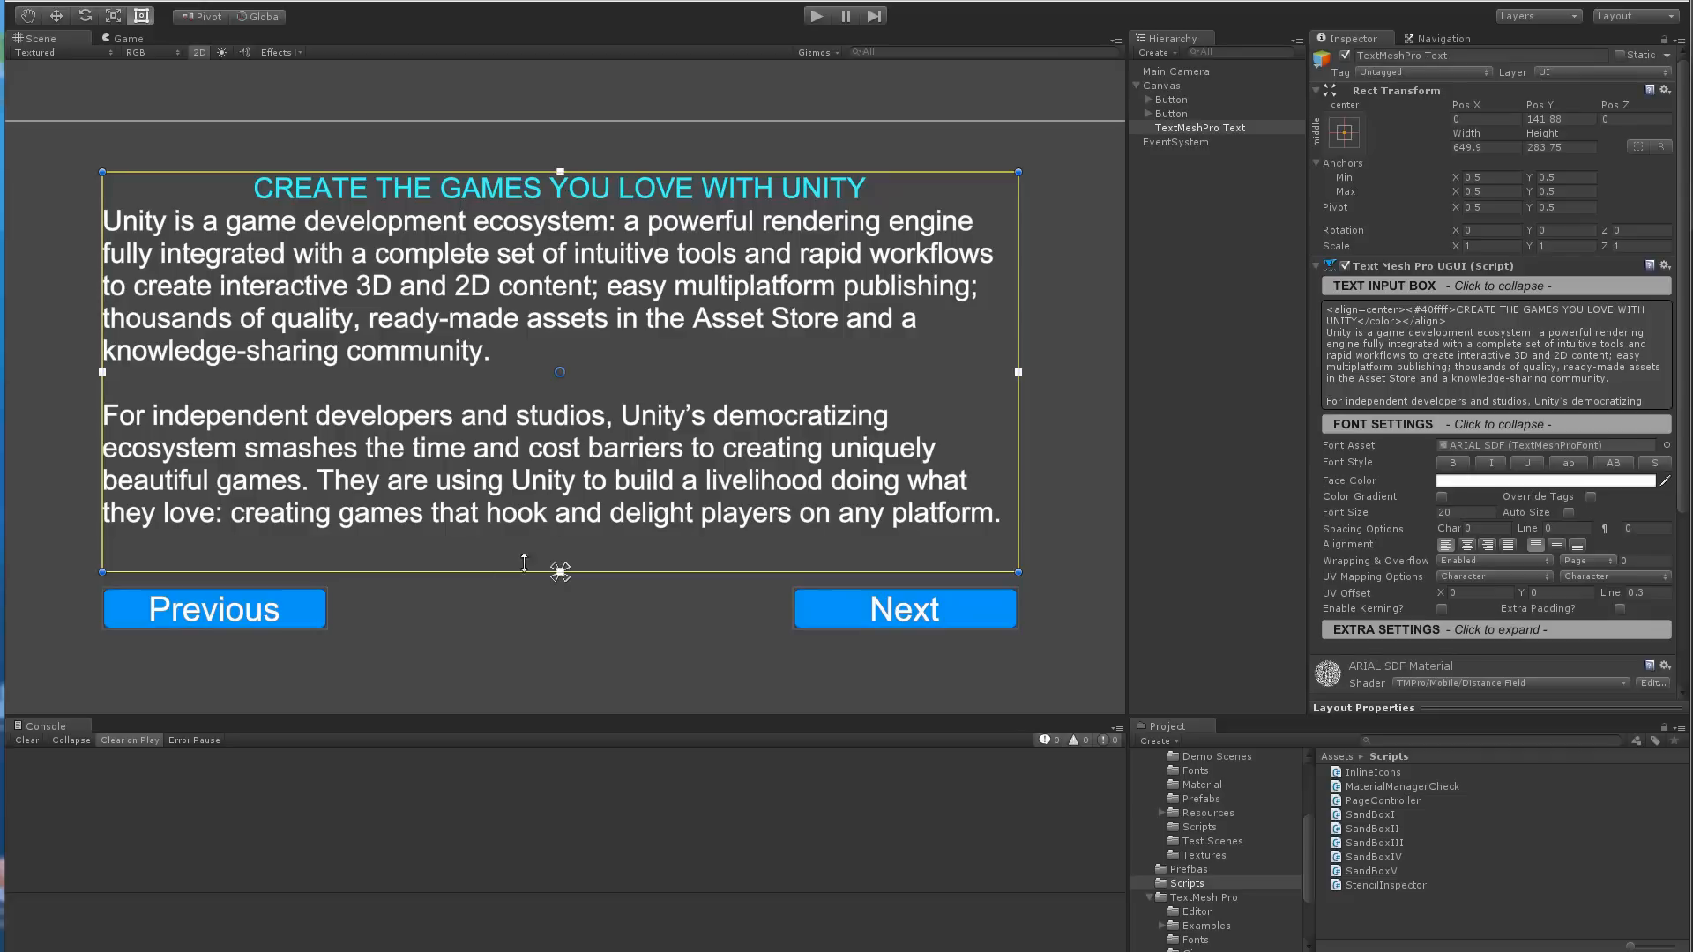
{"action": "mouse_move", "coordinate": [630, 457]}
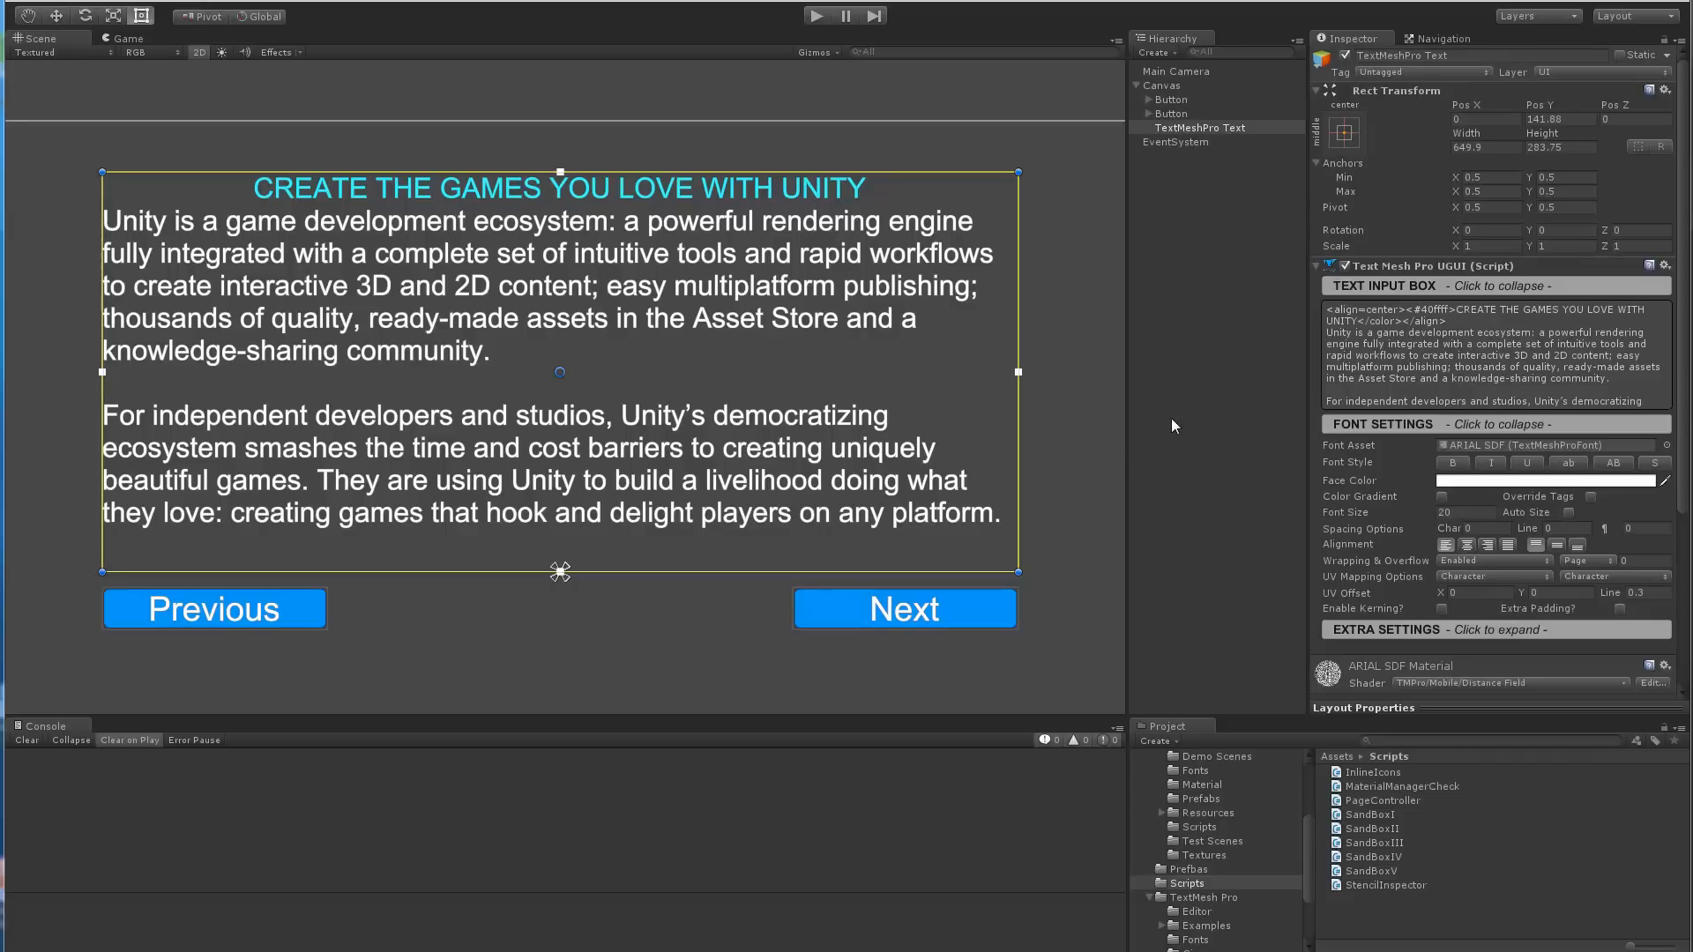
{"action": "mouse_move", "coordinate": [1204, 539]}
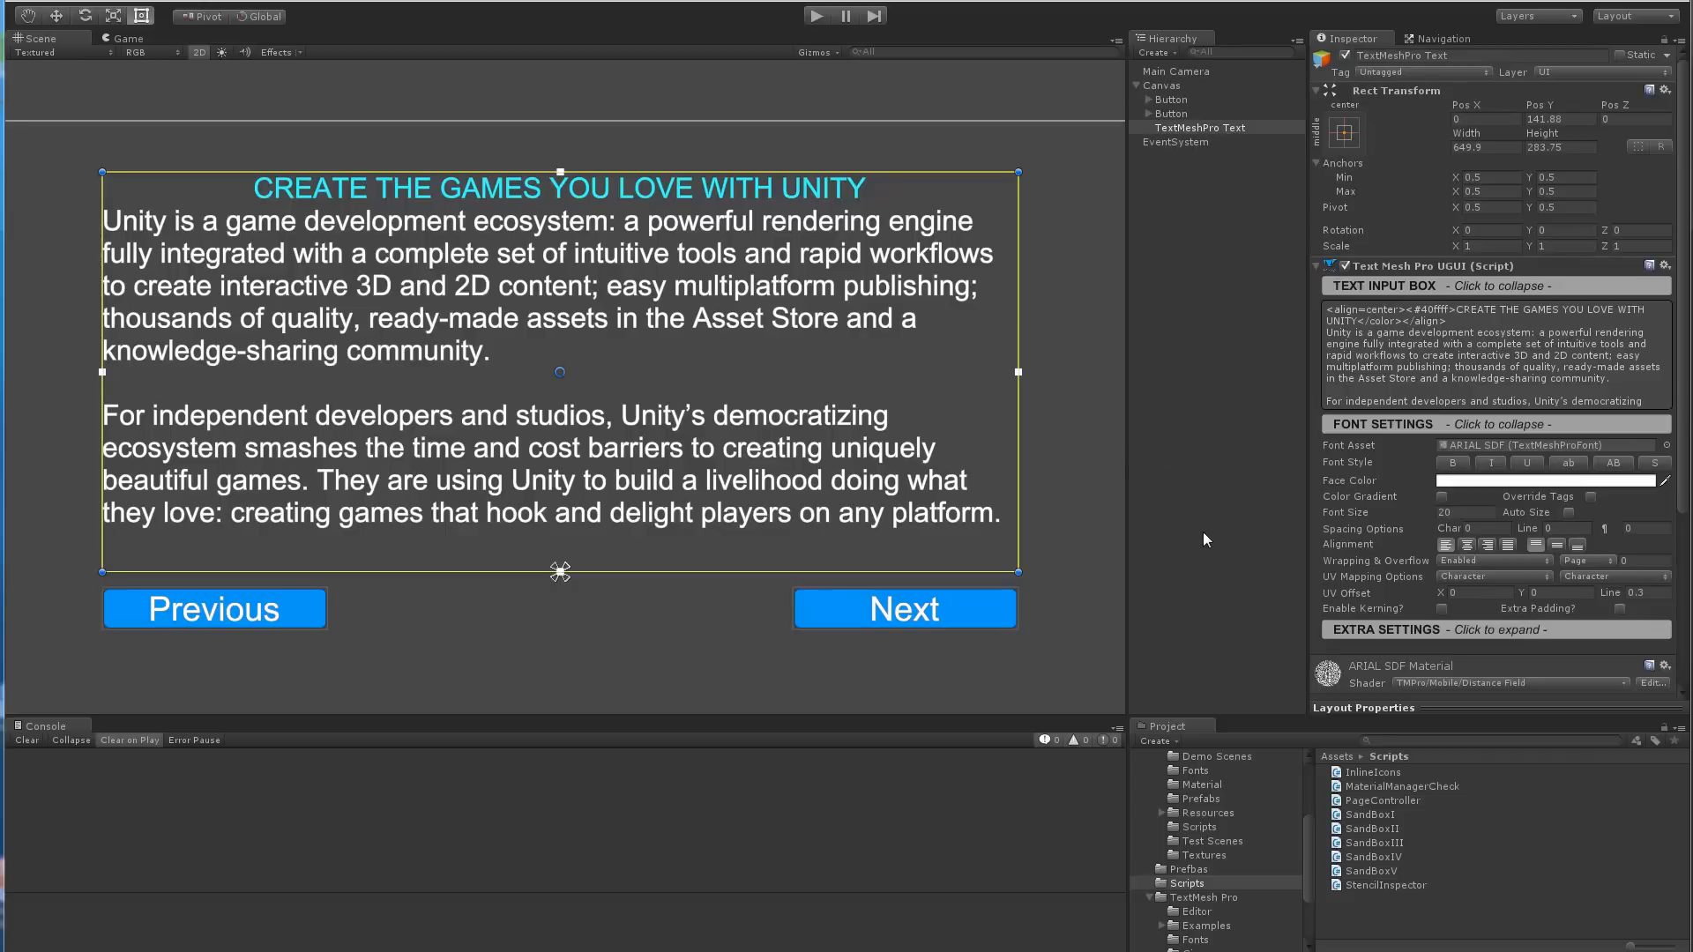
Set the TextMesh Pro overflow mode to Page so text stops at the box's lower edge.
{"action": "left_click", "coordinate": [1612, 561]}
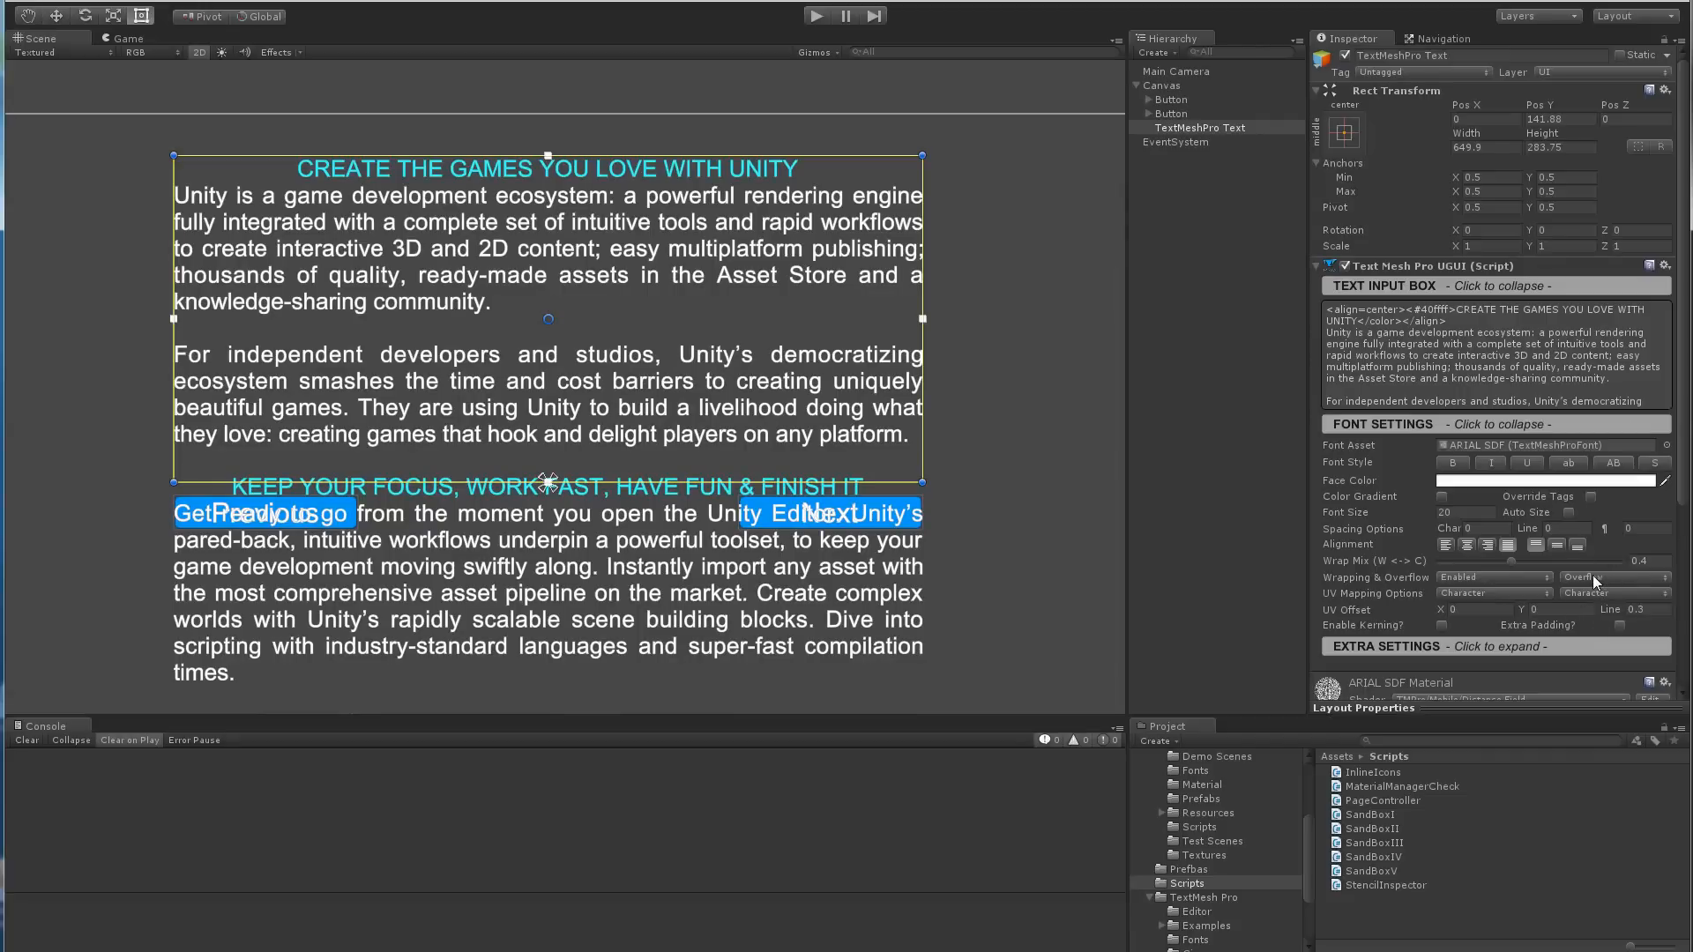
{"action": "left_click", "coordinate": [1617, 579]}
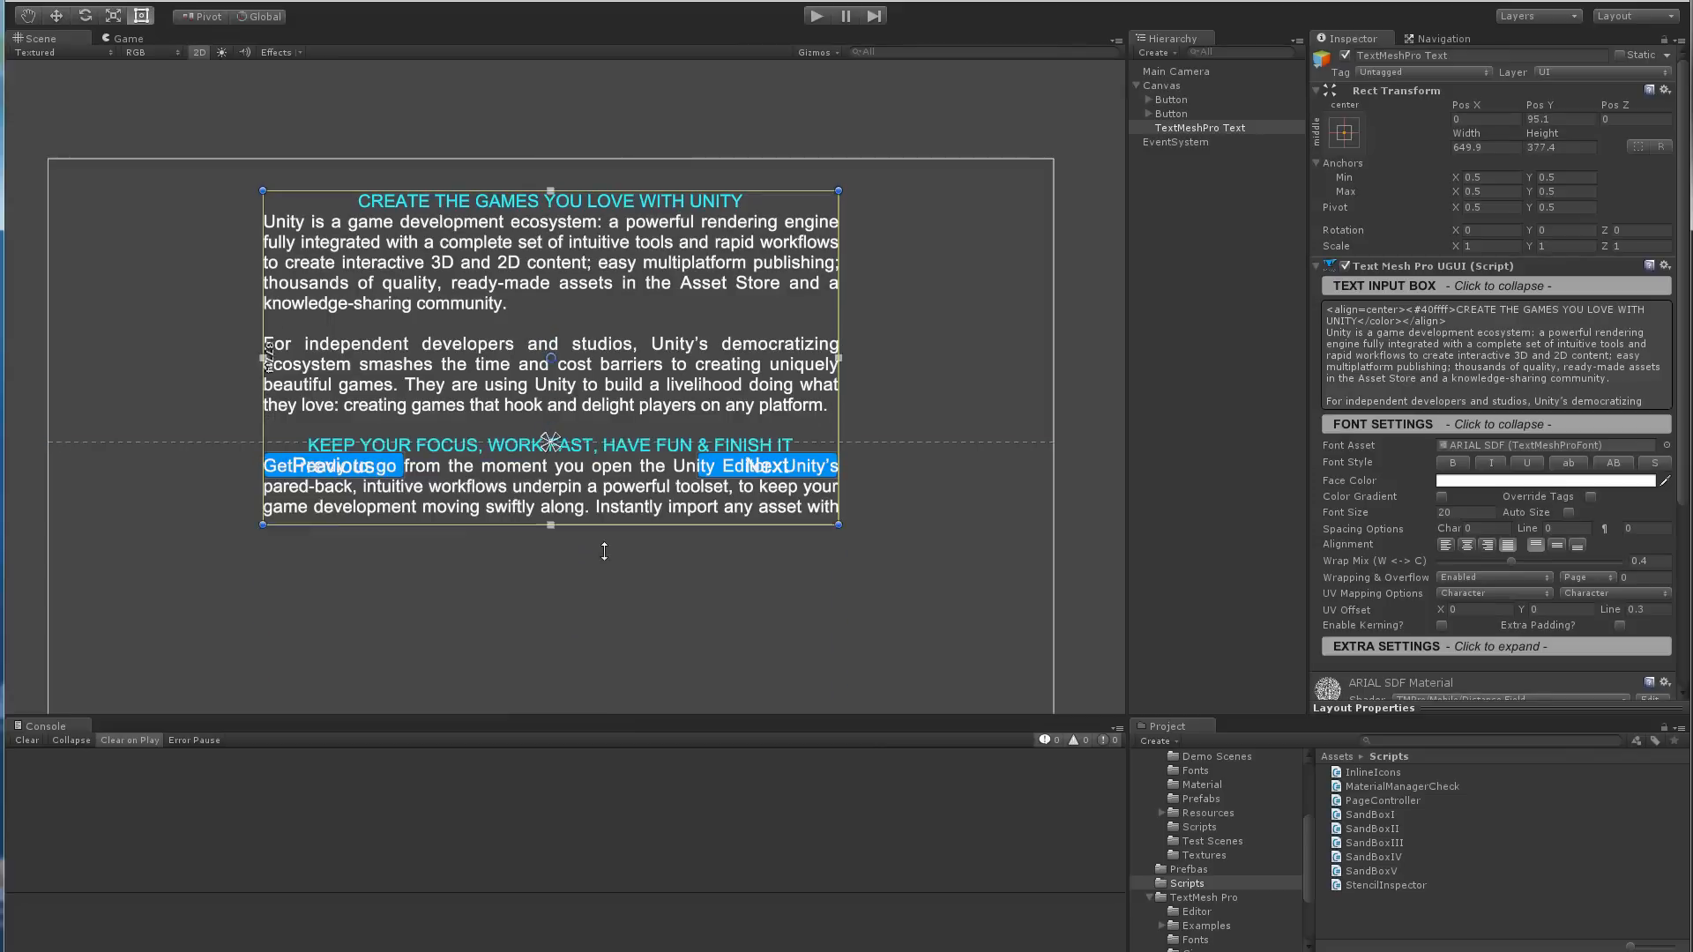
Shrink the text box's RectTransform height so the first page sits above the buttons.
{"action": "left_click_drag", "start_coordinate": [548, 522], "coordinate": [548, 580]}
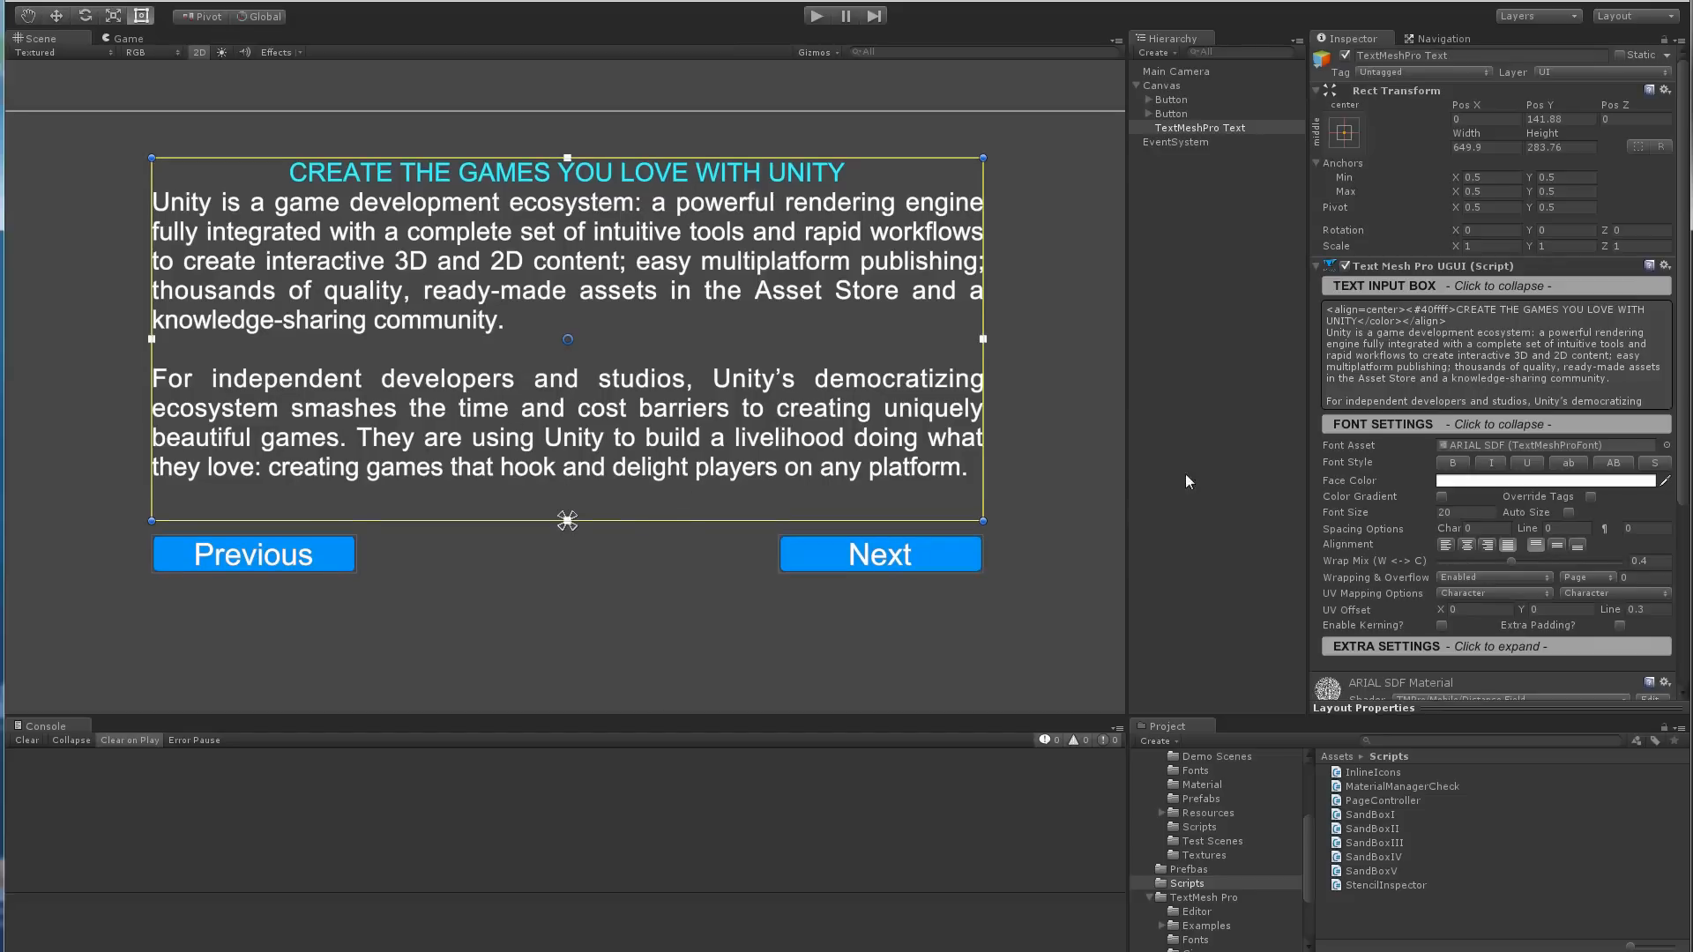
Select the Previous button, glance at its label, and view its On Click calling PageController.PreviousPage.
{"action": "left_click", "coordinate": [254, 554]}
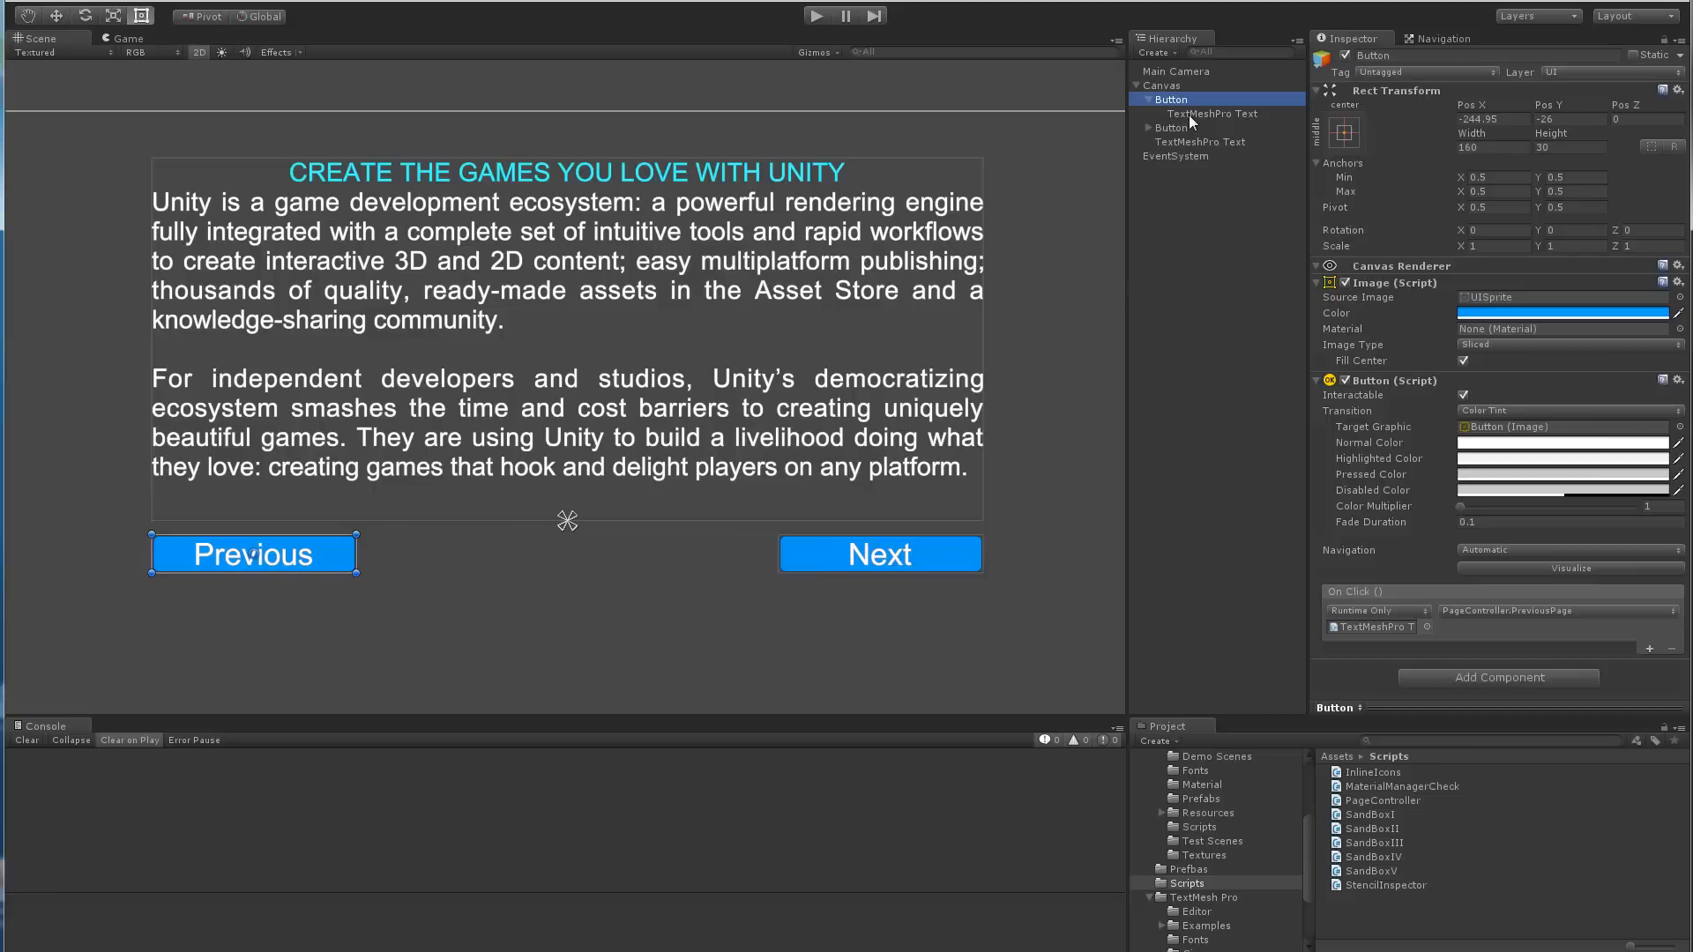
{"action": "left_click", "coordinate": [1211, 113]}
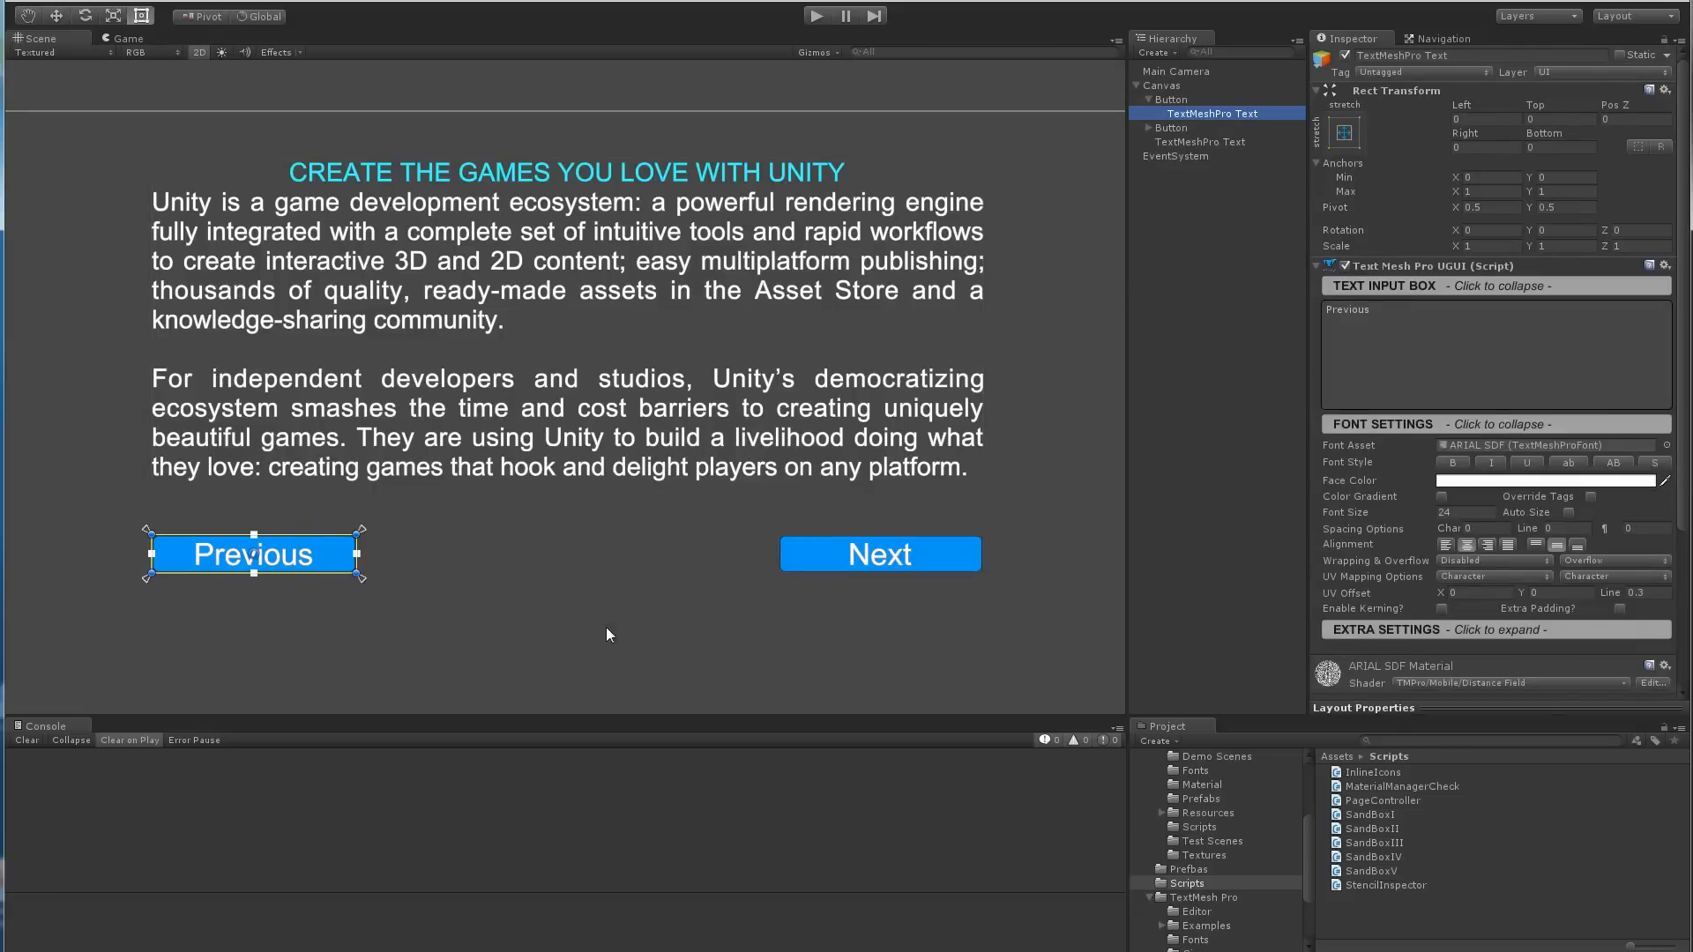
{"action": "left_click", "coordinate": [1171, 98]}
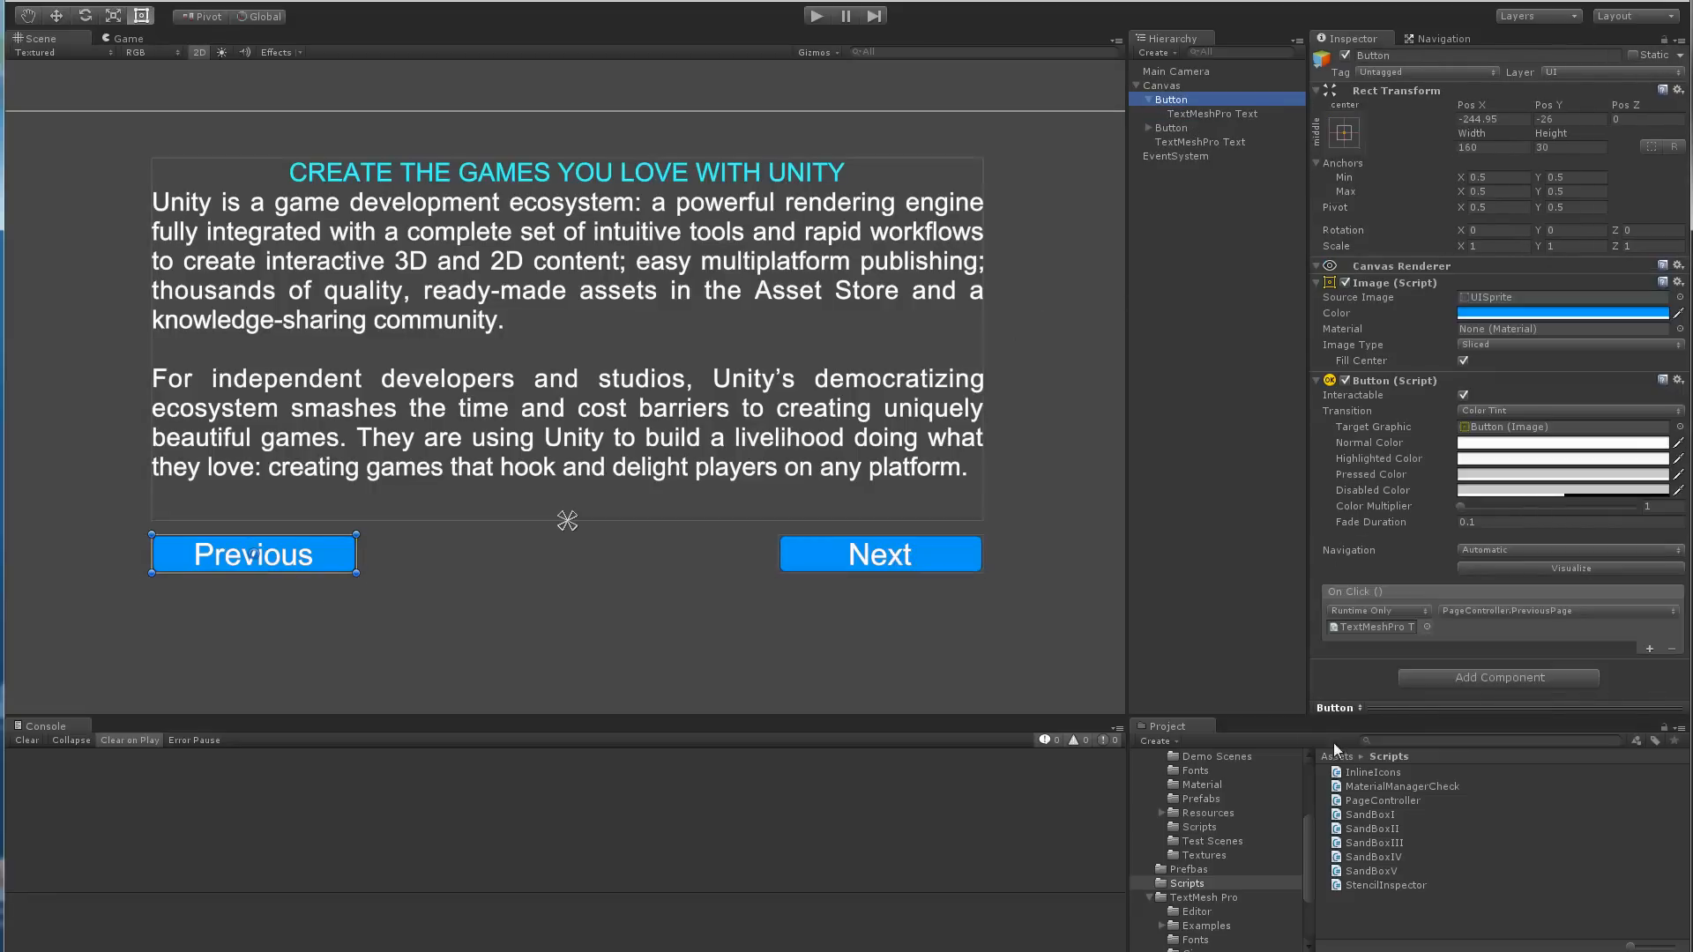
{"action": "mouse_move", "coordinate": [1504, 614]}
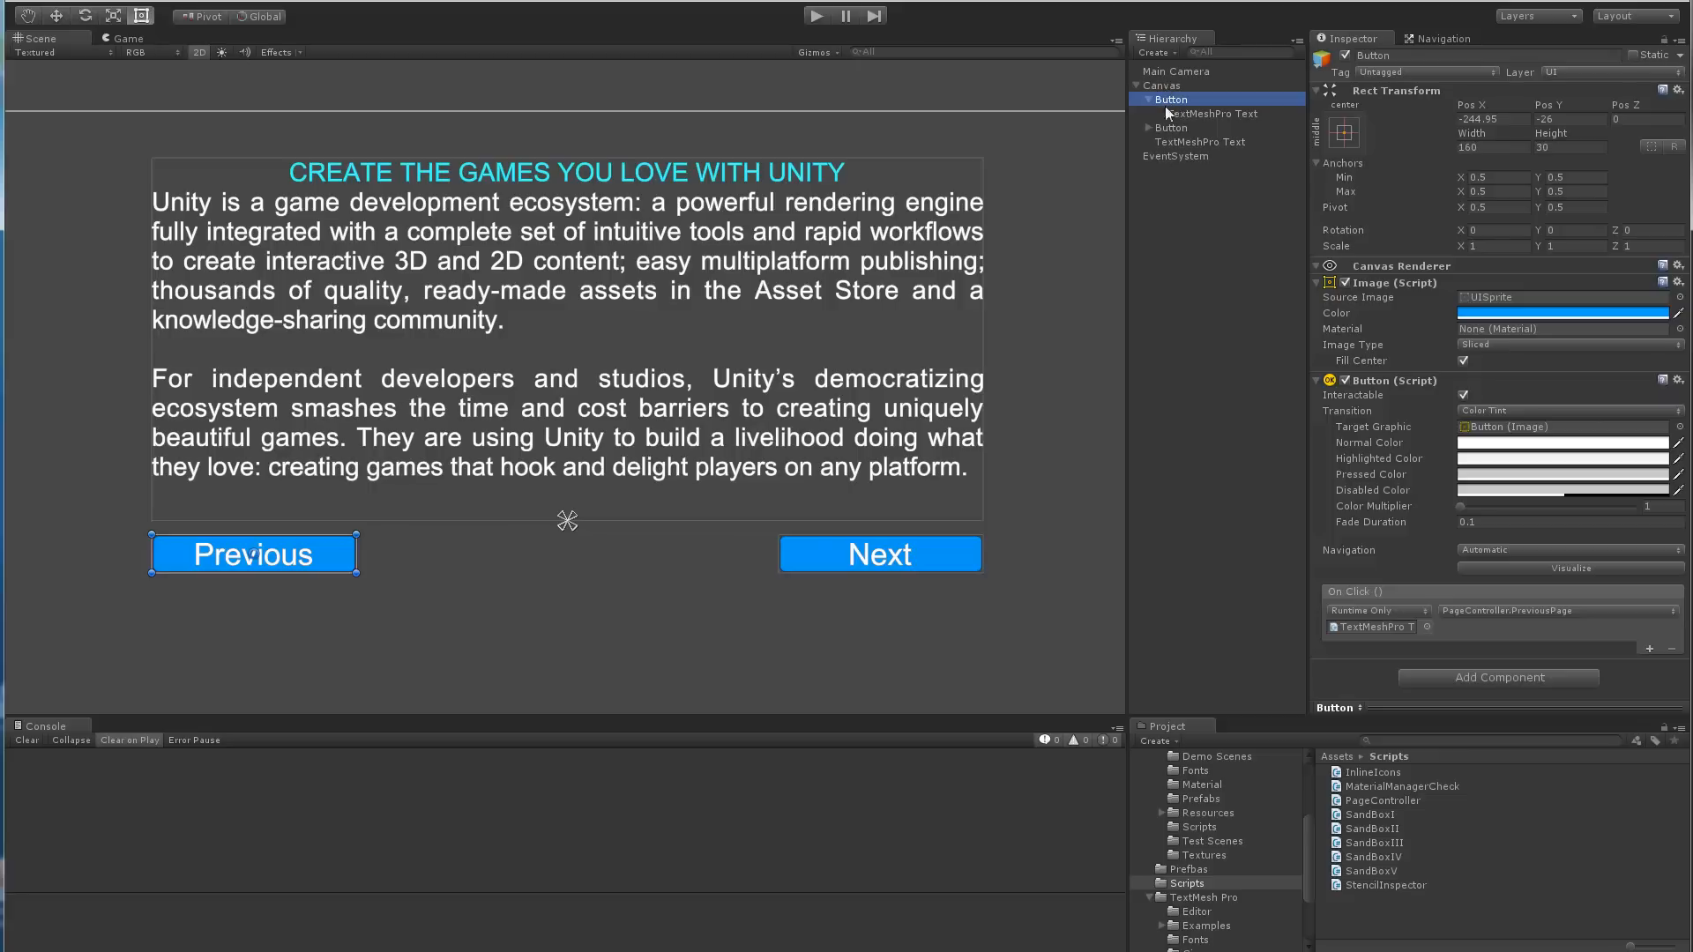
Run the scene and flip pages until wrapping from the first page to the last.
{"action": "left_click", "coordinate": [1199, 141]}
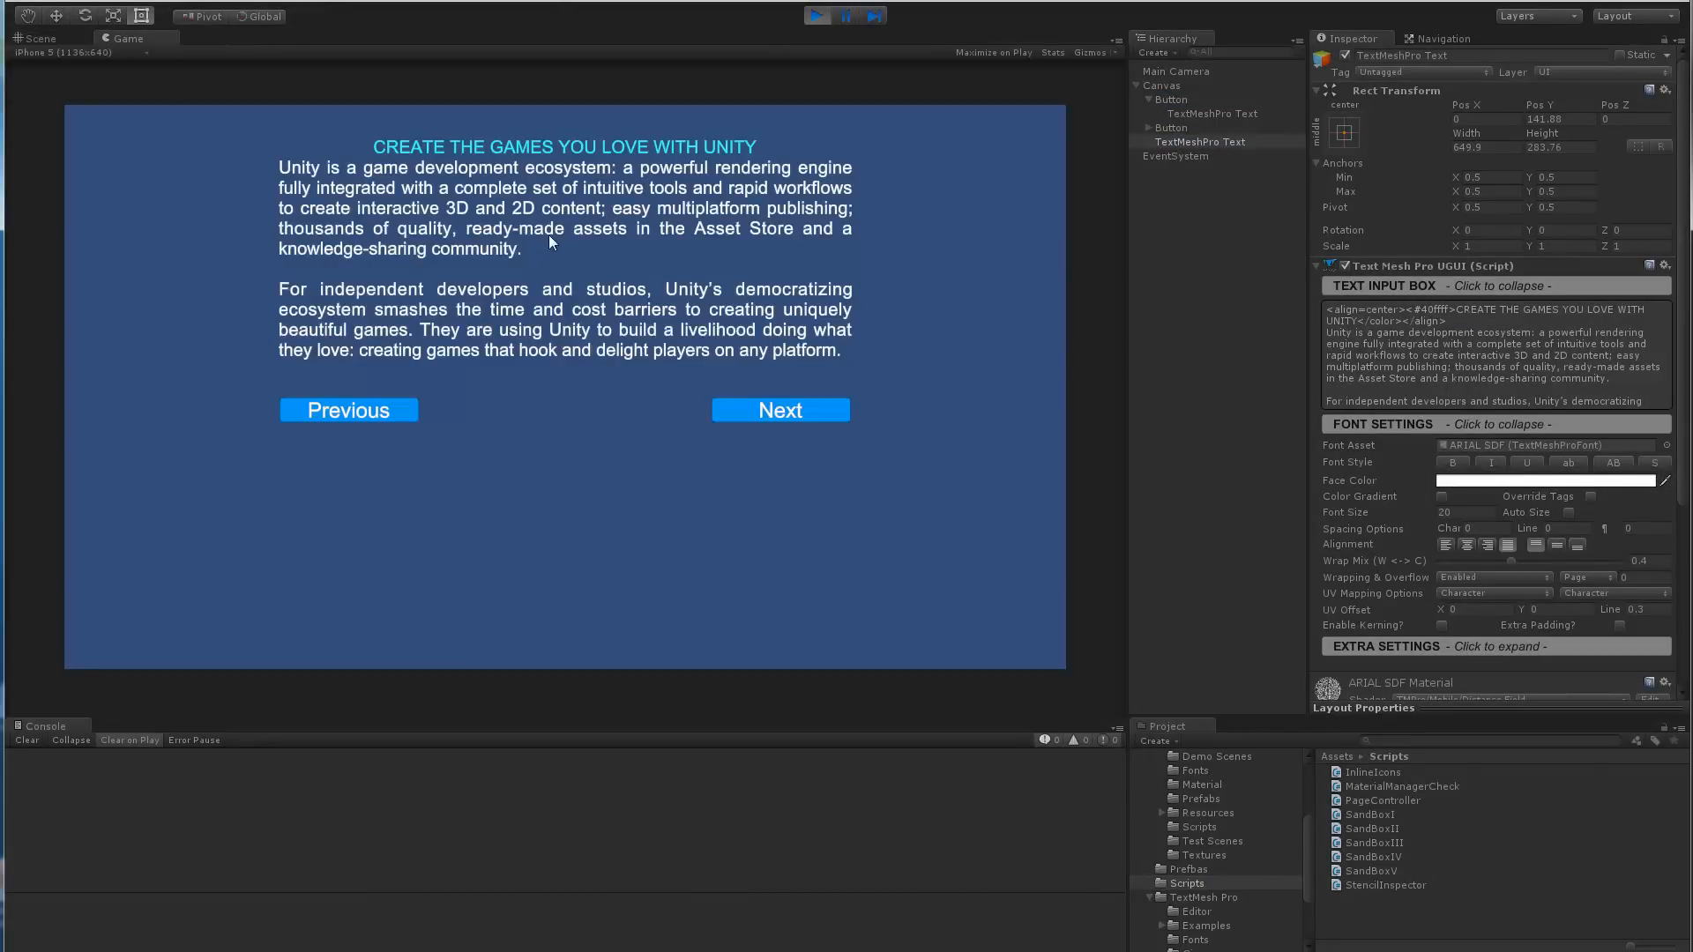
{"action": "mouse_move", "coordinate": [527, 589]}
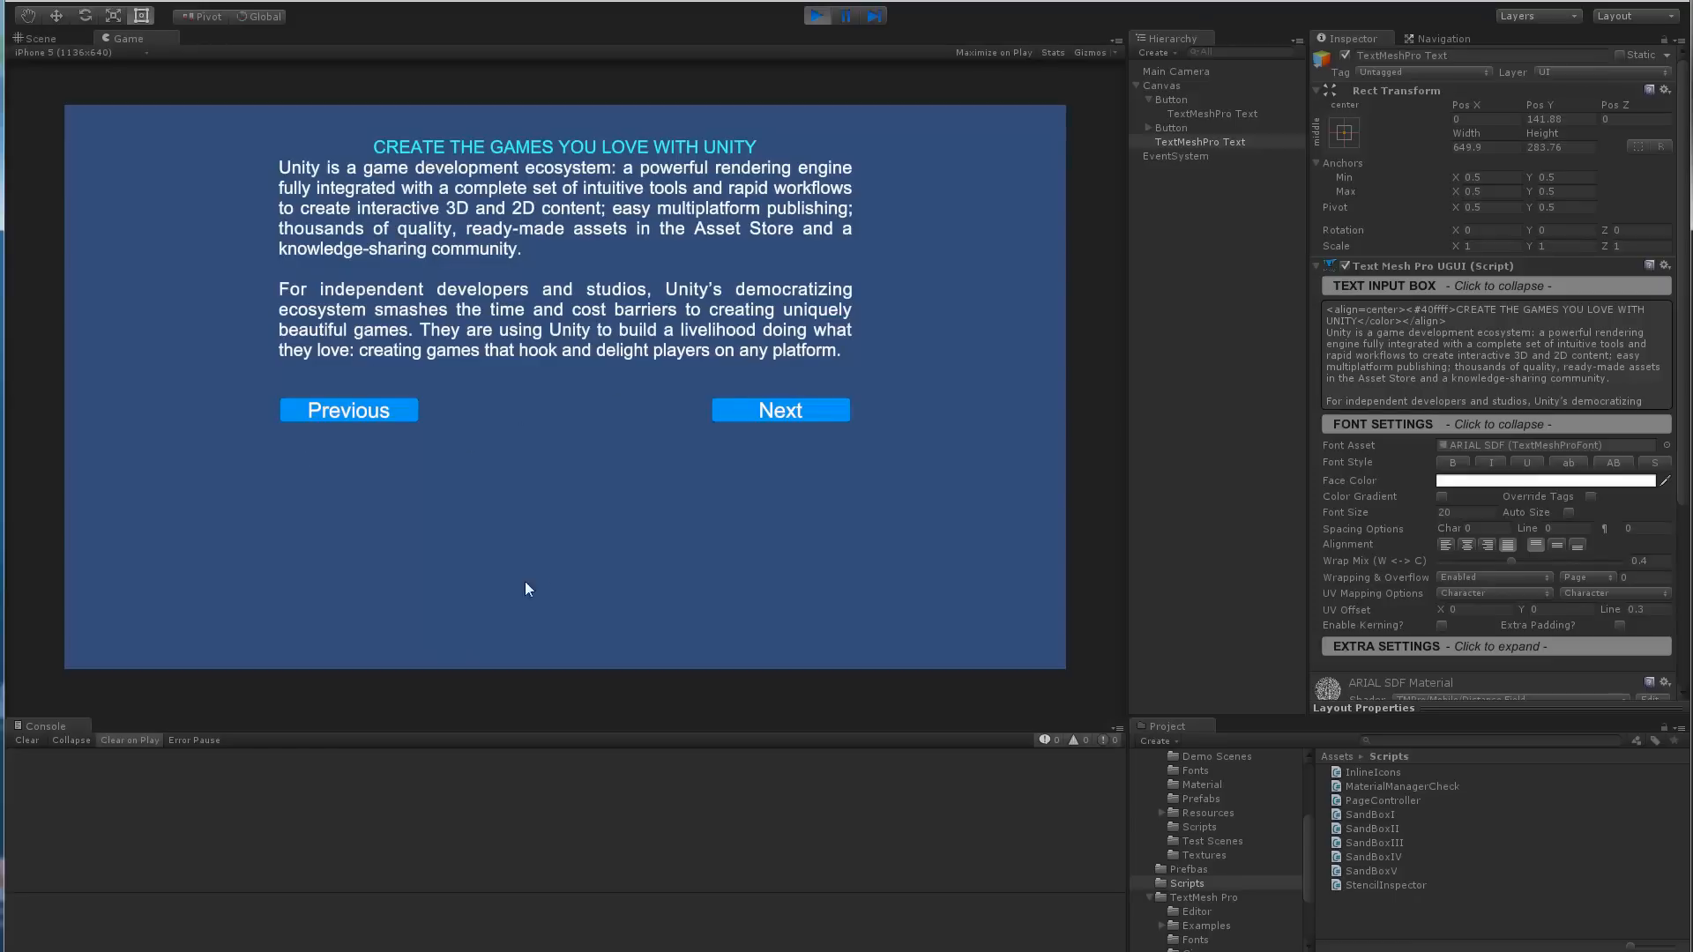
{"action": "left_click", "coordinate": [780, 409]}
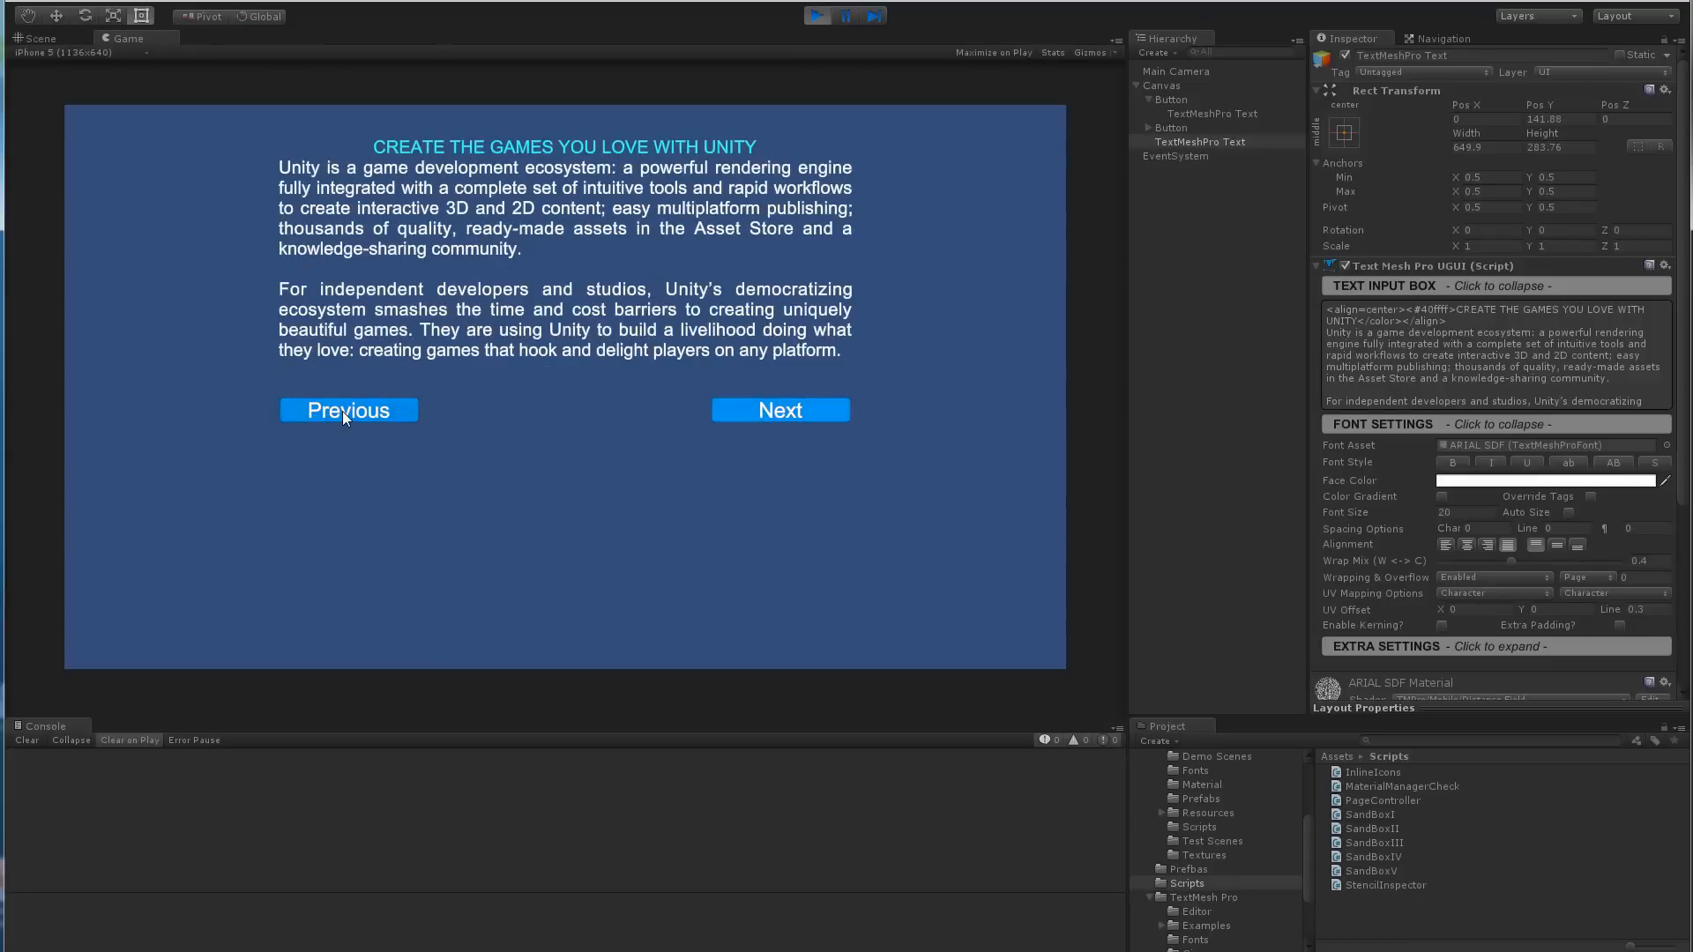
{"action": "left_click", "coordinate": [778, 411]}
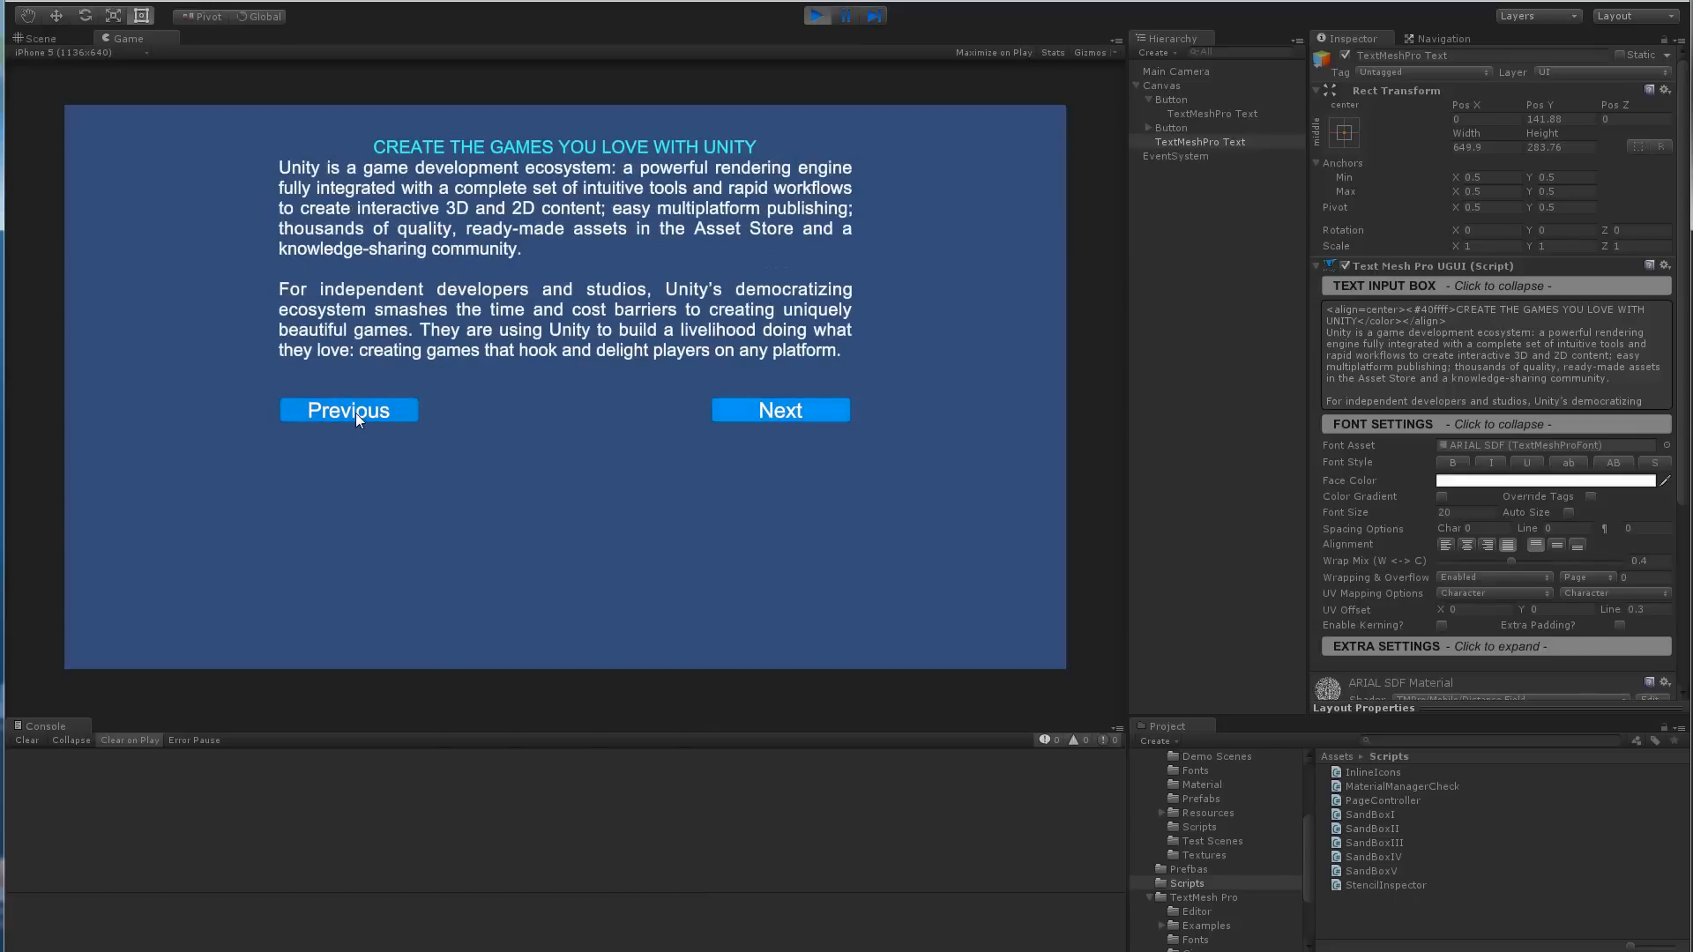
{"action": "left_click", "coordinate": [778, 411]}
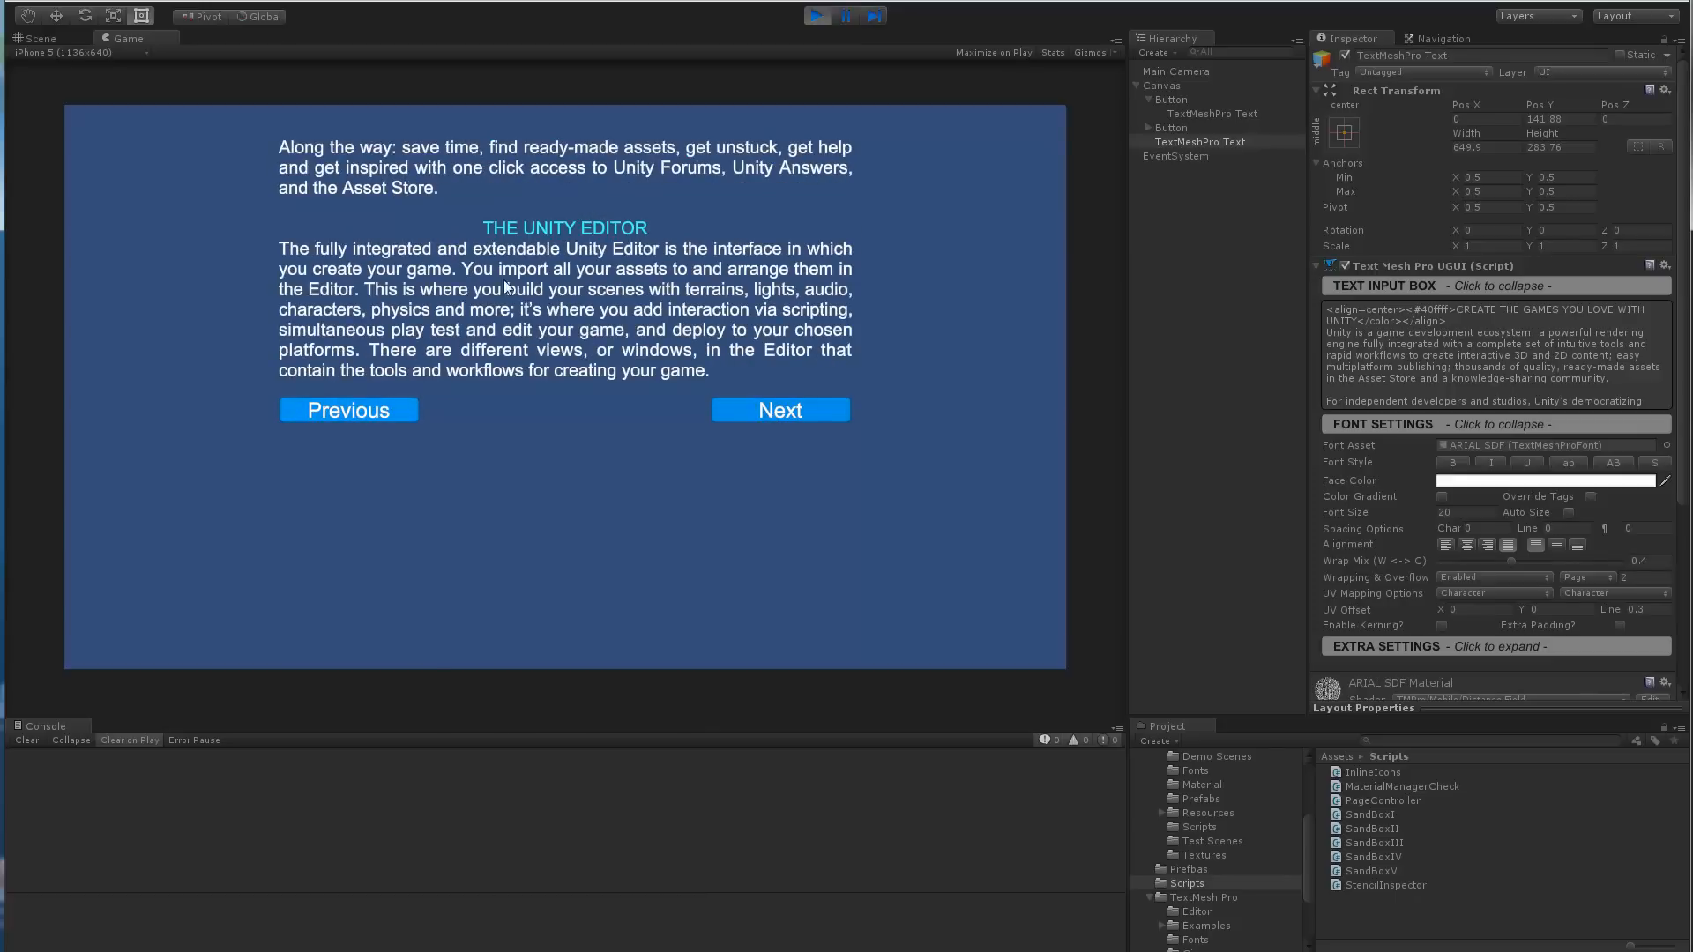
Flip back to the first page, then advance through the following pages.
{"action": "left_click", "coordinate": [348, 411]}
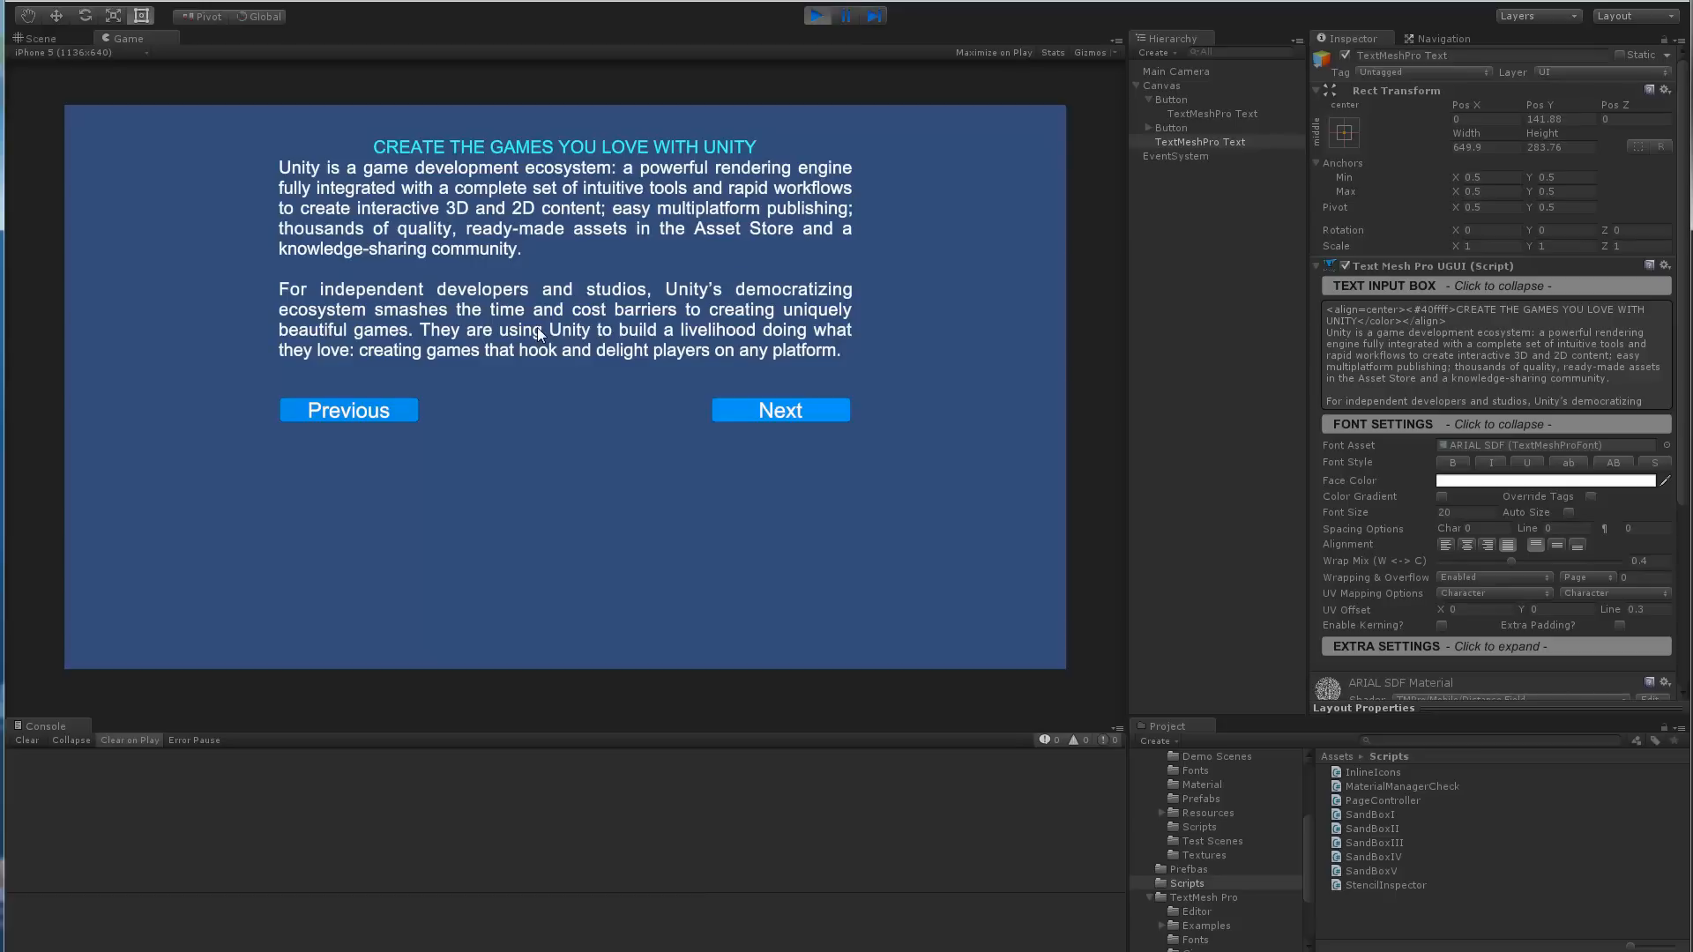
{"action": "left_click", "coordinate": [777, 411]}
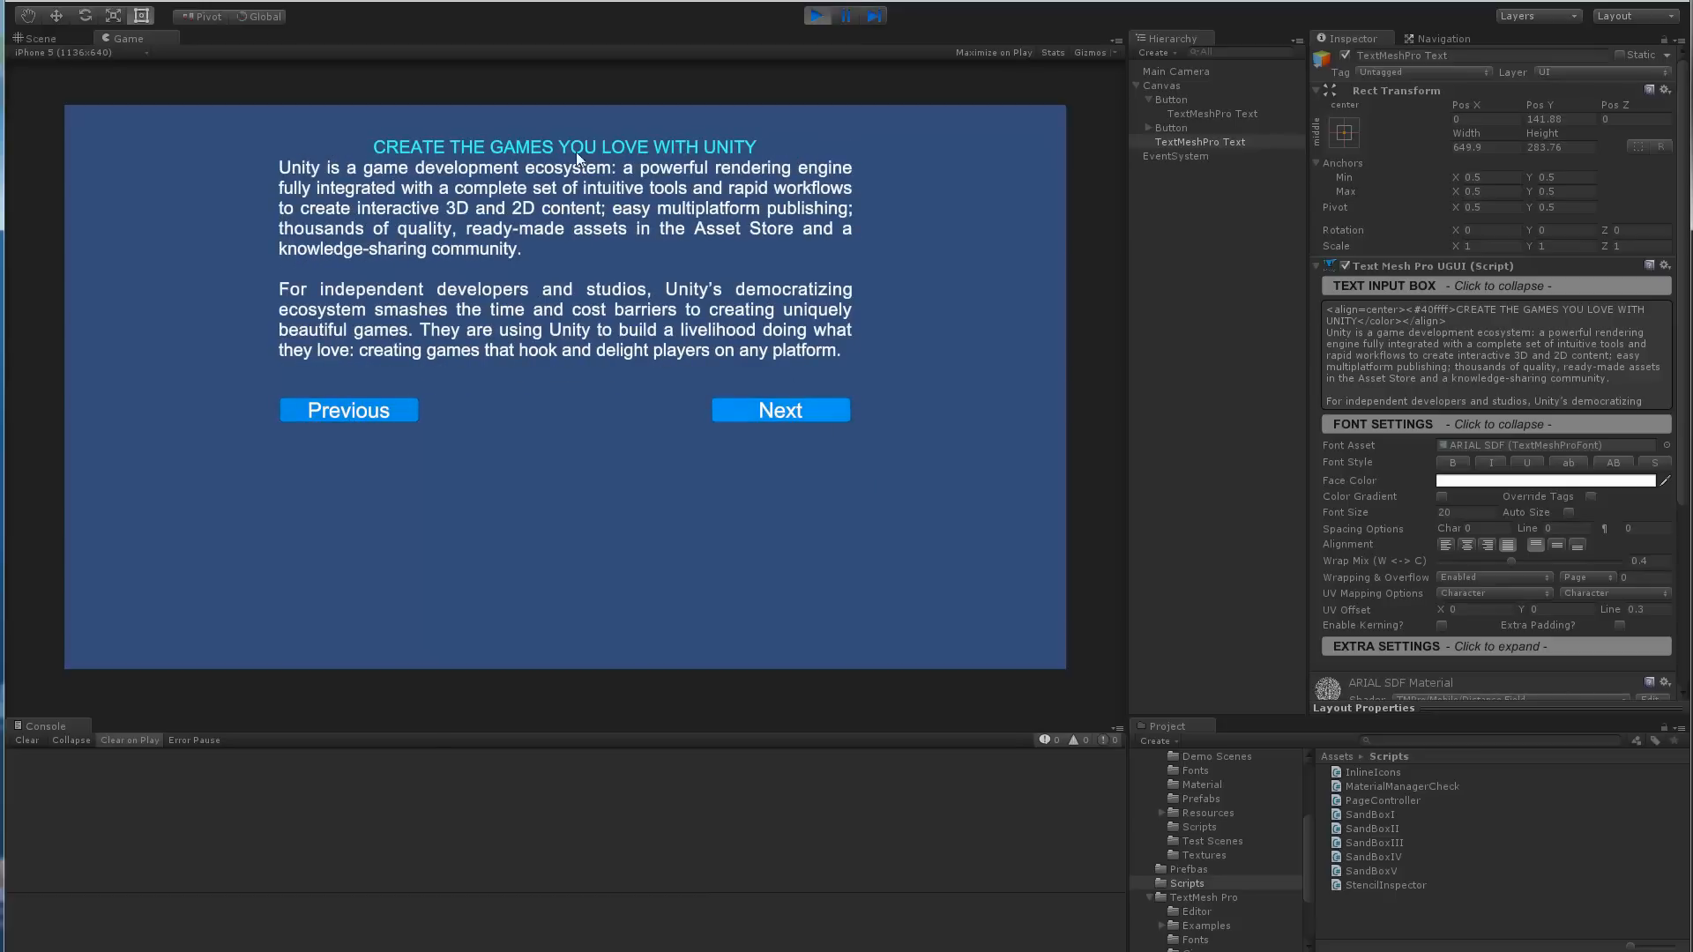
{"action": "left_click", "coordinate": [777, 409]}
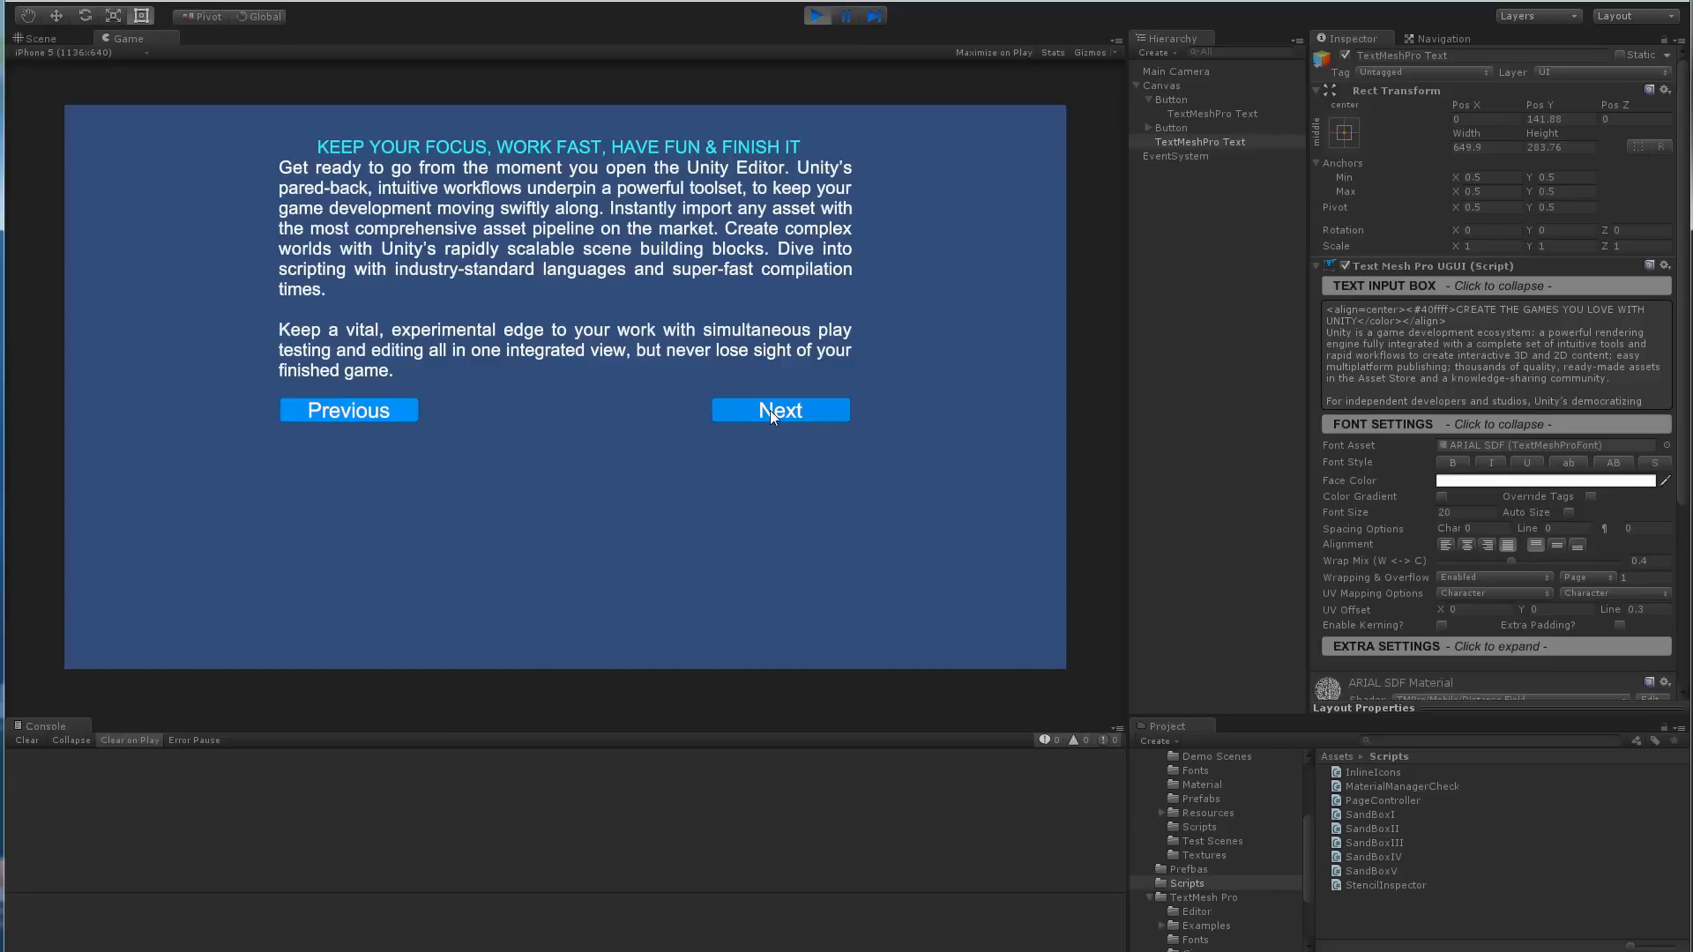
{"action": "mouse_move", "coordinate": [1460, 502]}
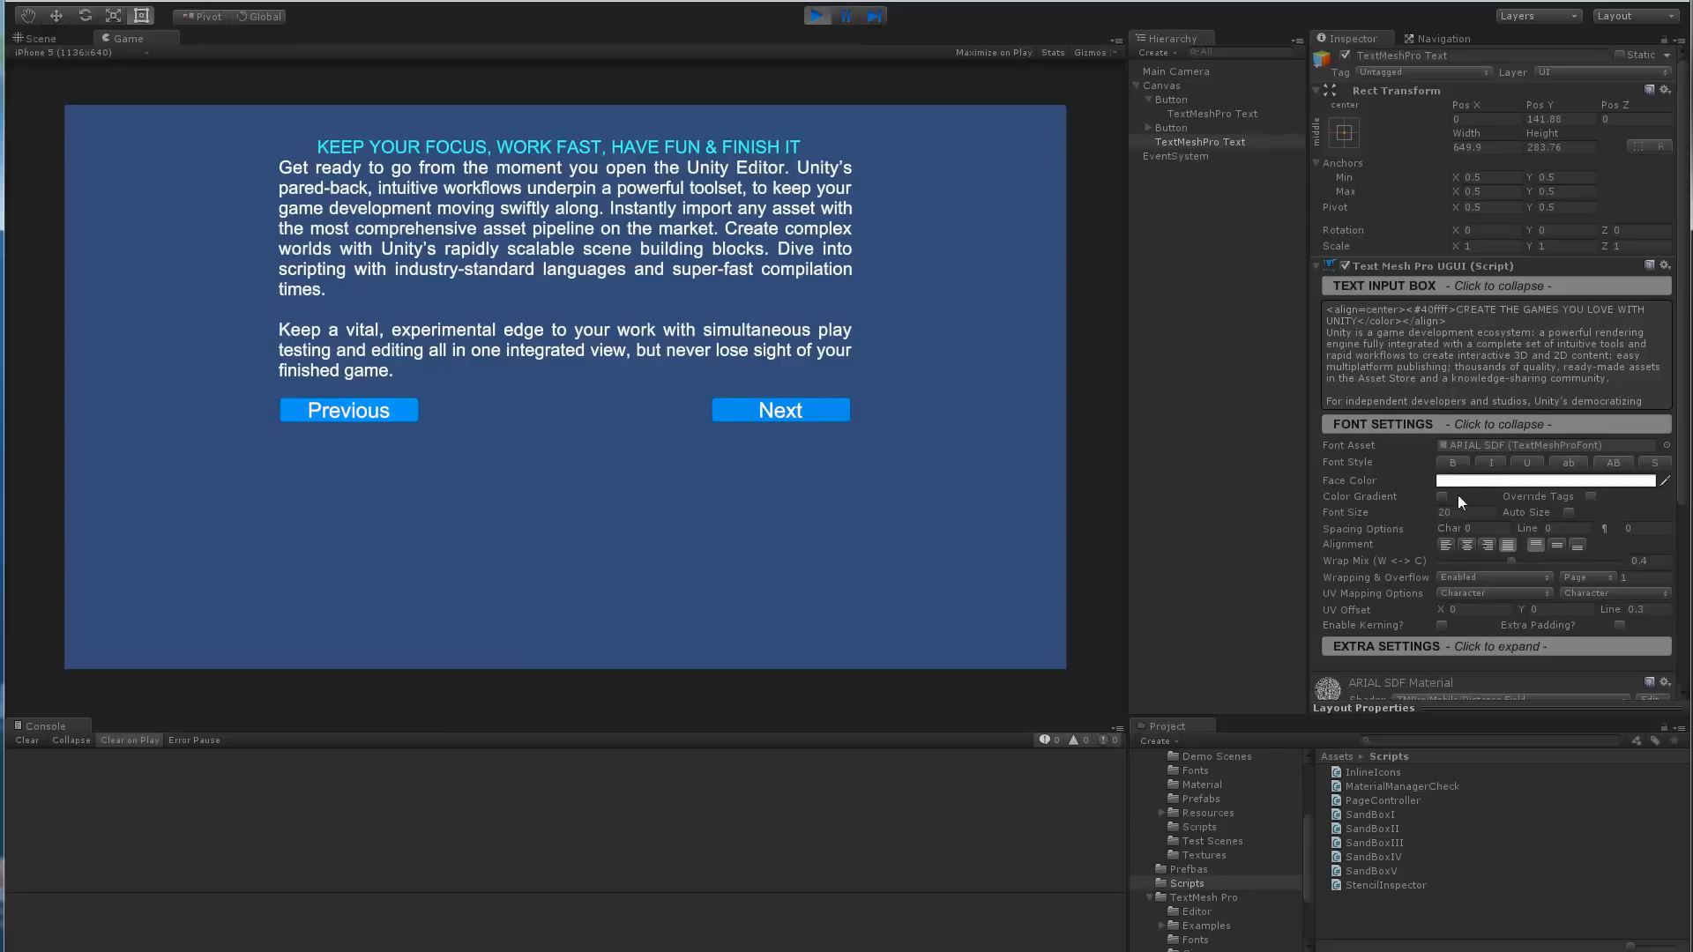